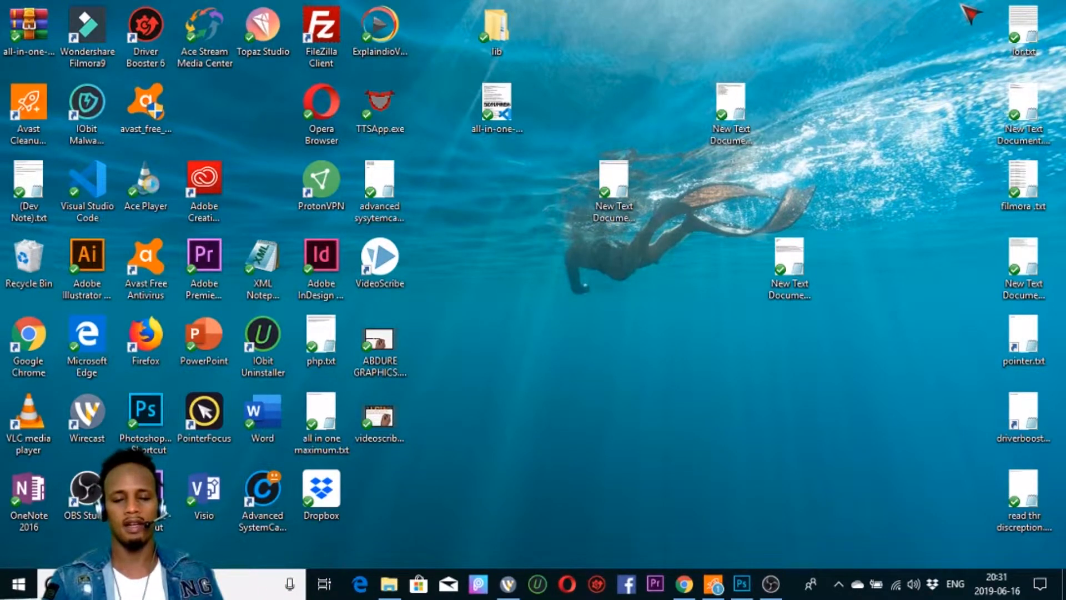
mouse_move(697, 541)
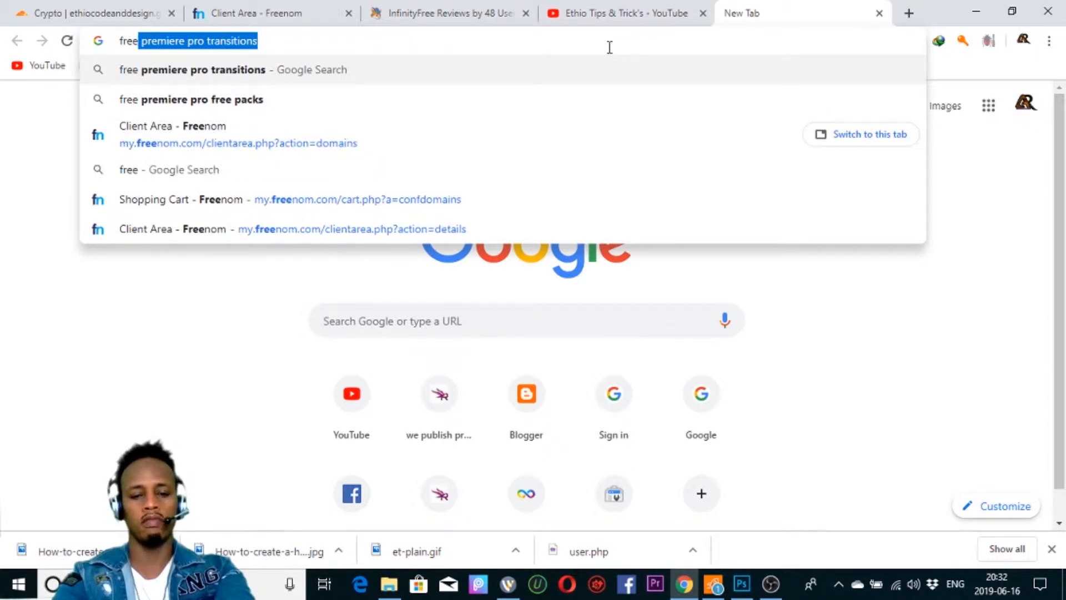
Step: Search 'freenom free domain' from a new Chrome tab and land on freenom.com
type("freenom free domain")
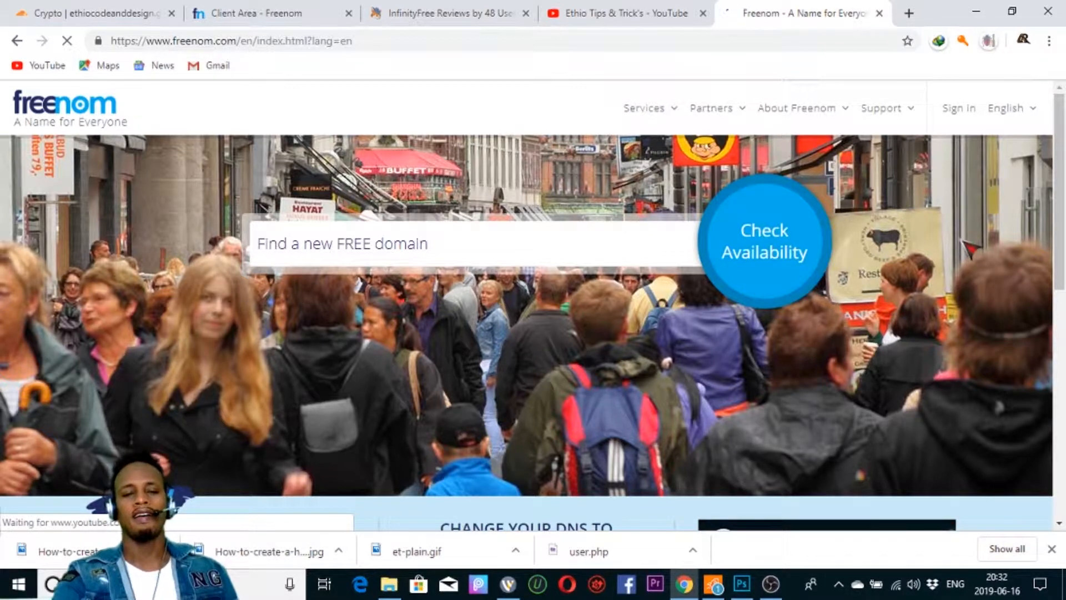
Step: Go from the Freenom homepage to the client-area sign-in page
scroll("down", 3)
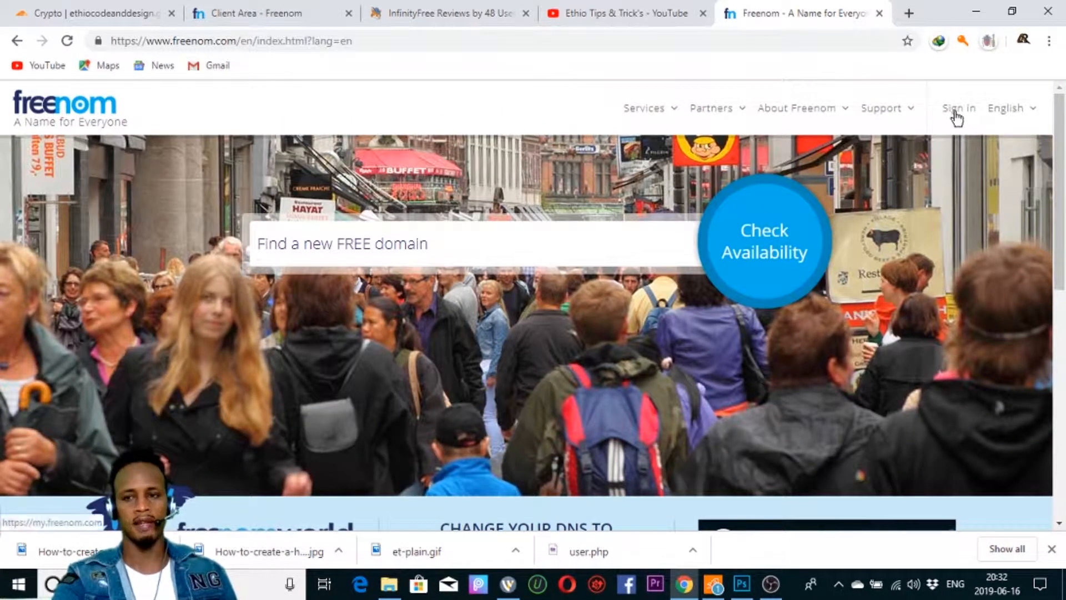
left_click(958, 108)
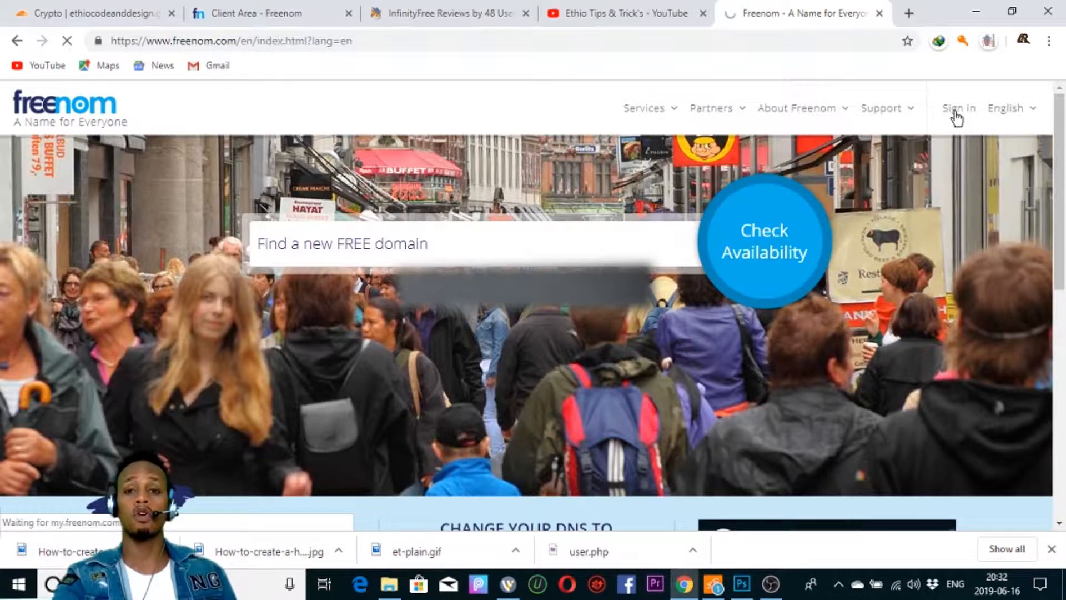
left_click(958, 108)
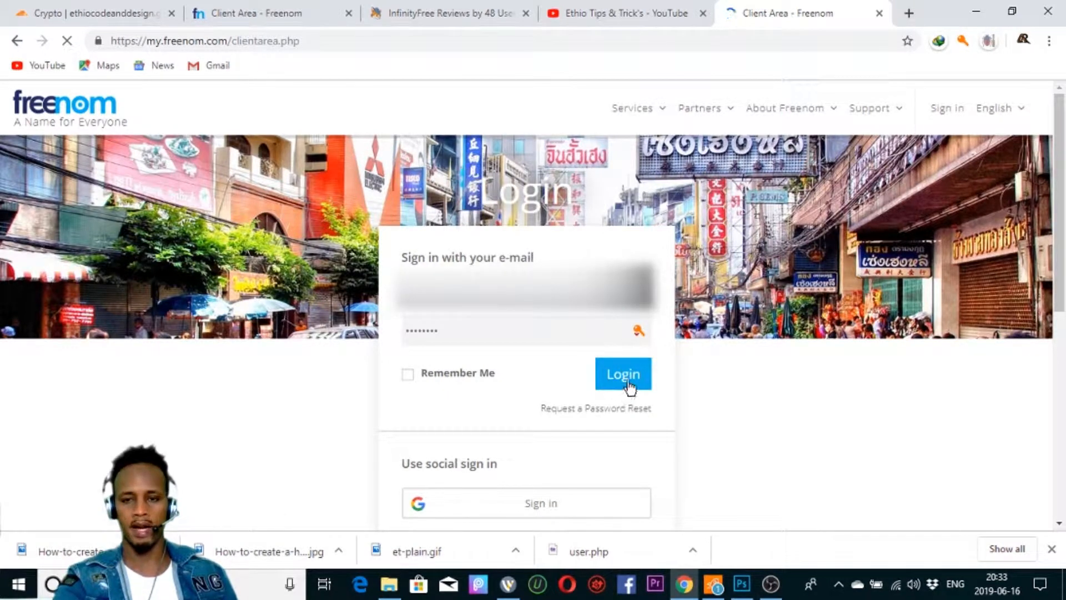
left_click(622, 373)
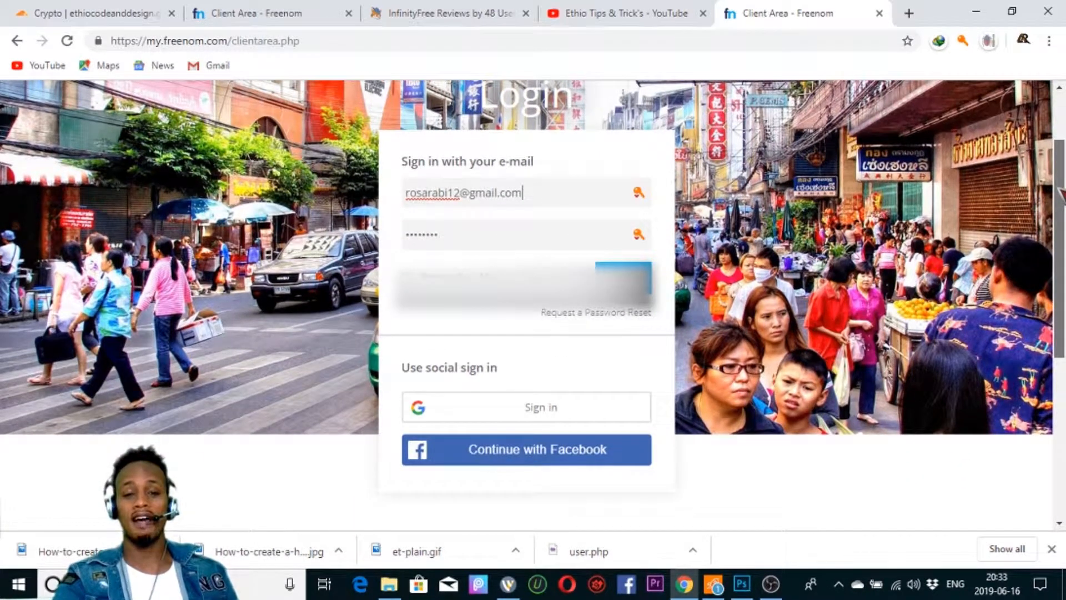
scroll("down", 3)
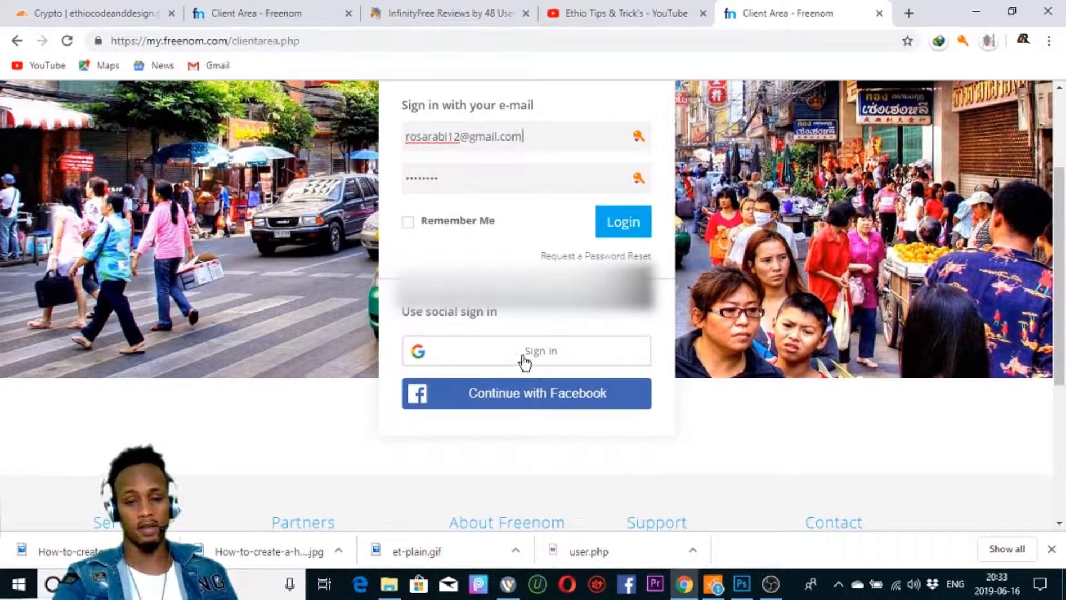
mouse_move(537, 407)
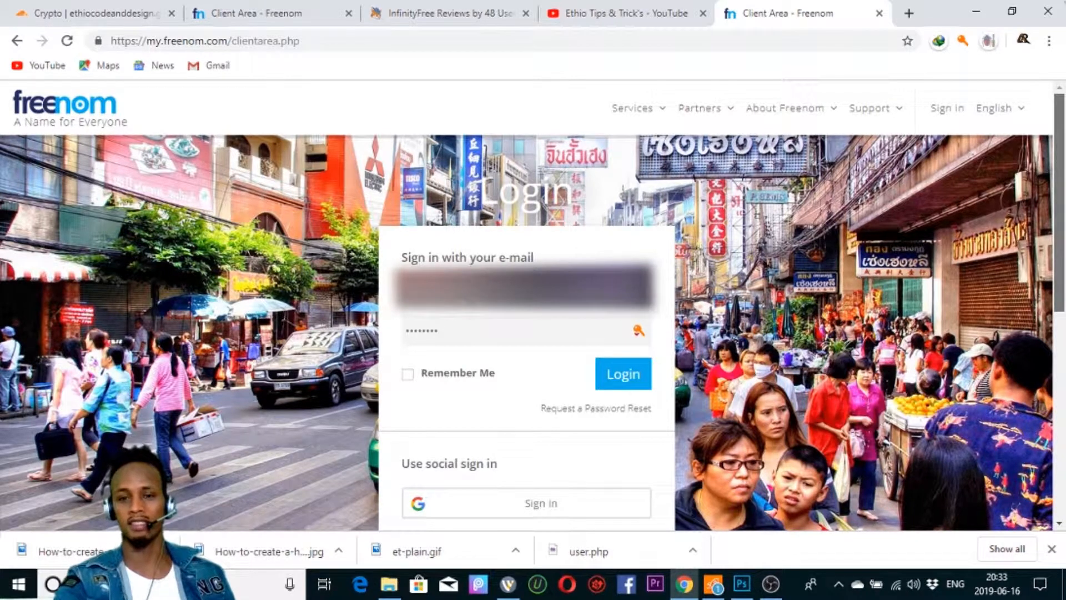
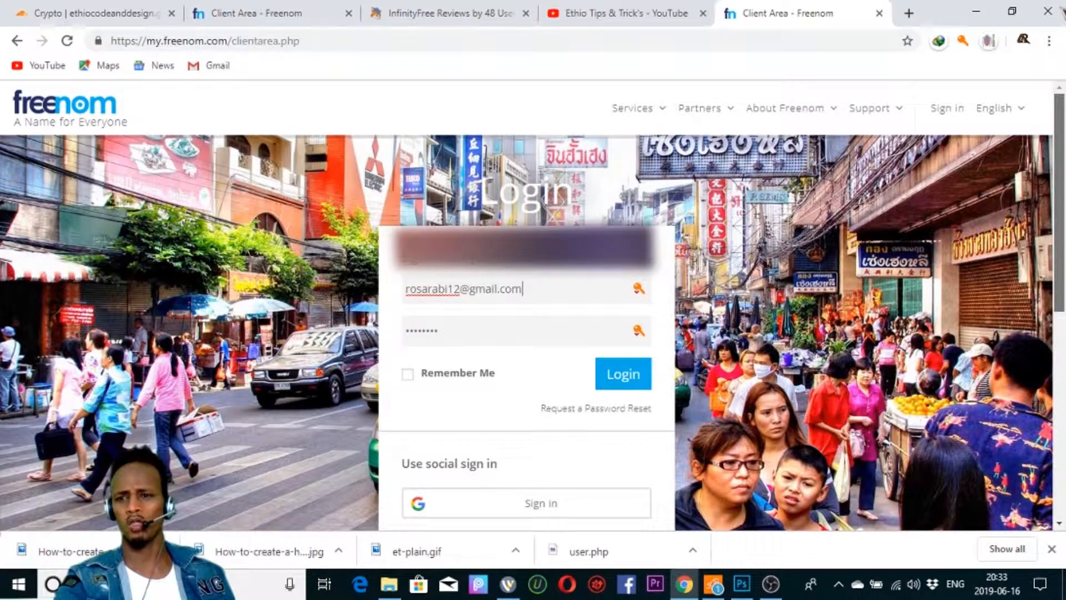
scroll("down", 3)
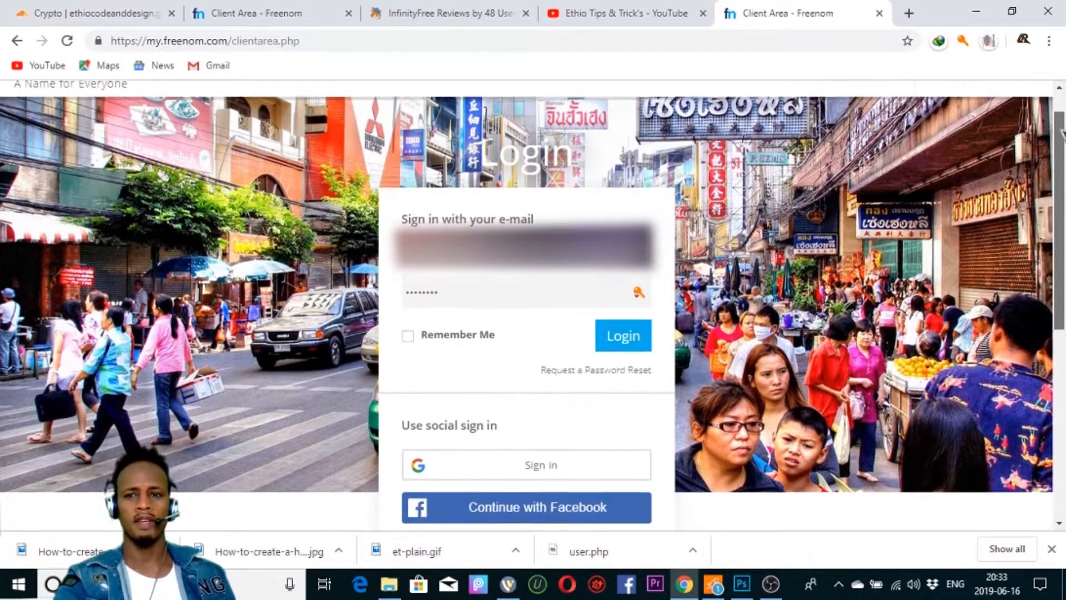
scroll("down", 3)
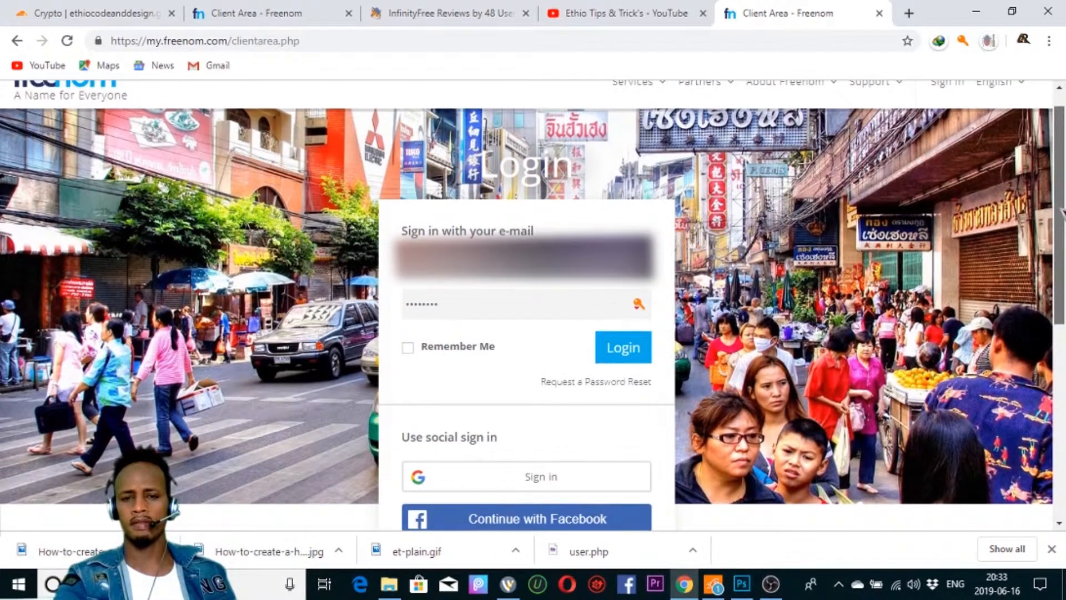
left_click(622, 348)
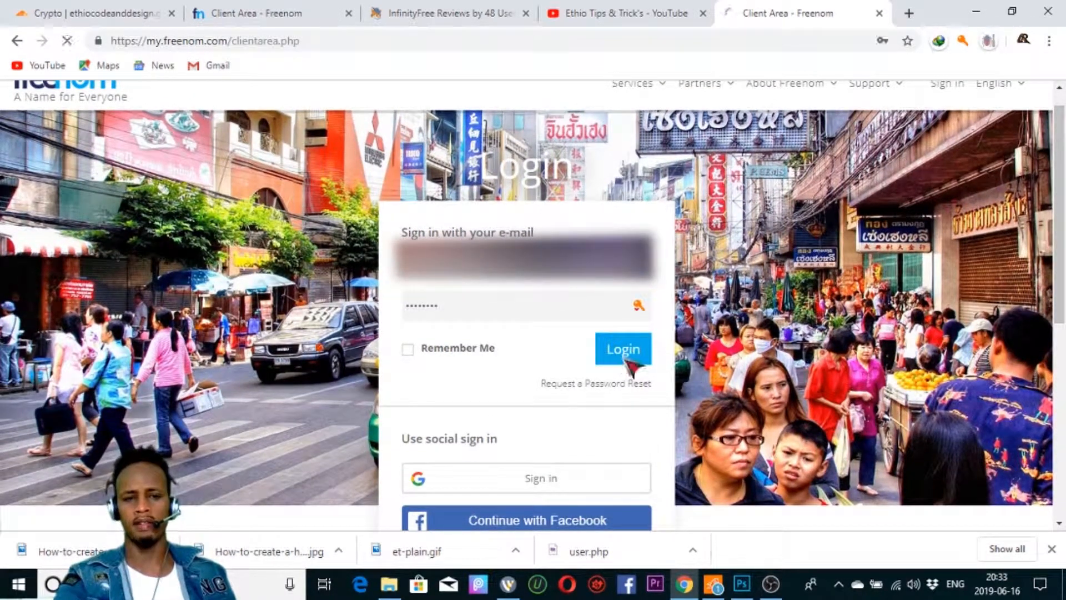
Step: Complete the Freenom login and head to Gmail from the bookmarks bar
left_click(623, 348)
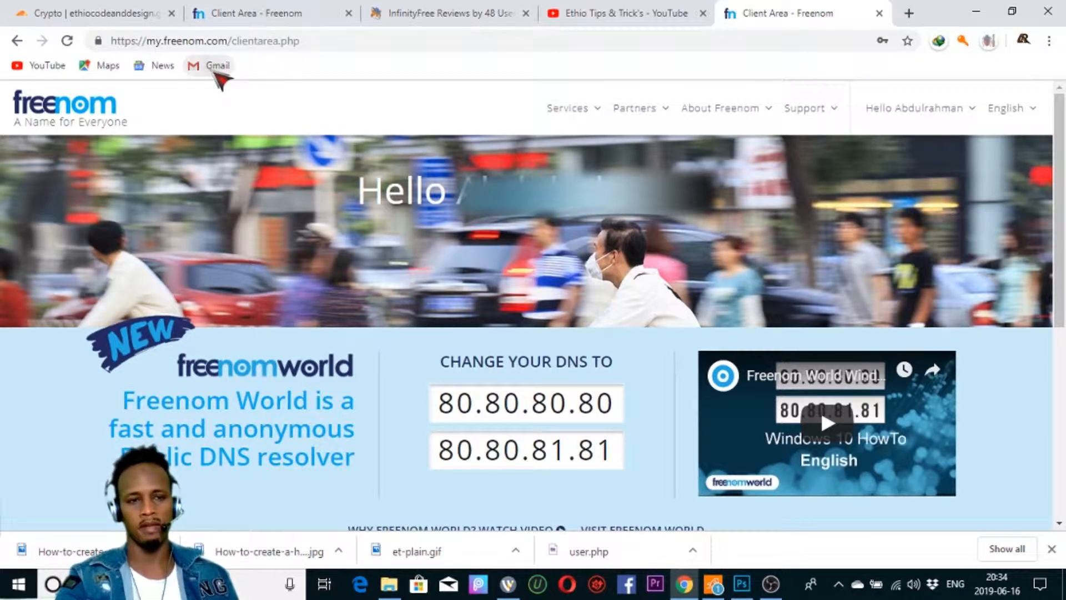
left_click(218, 66)
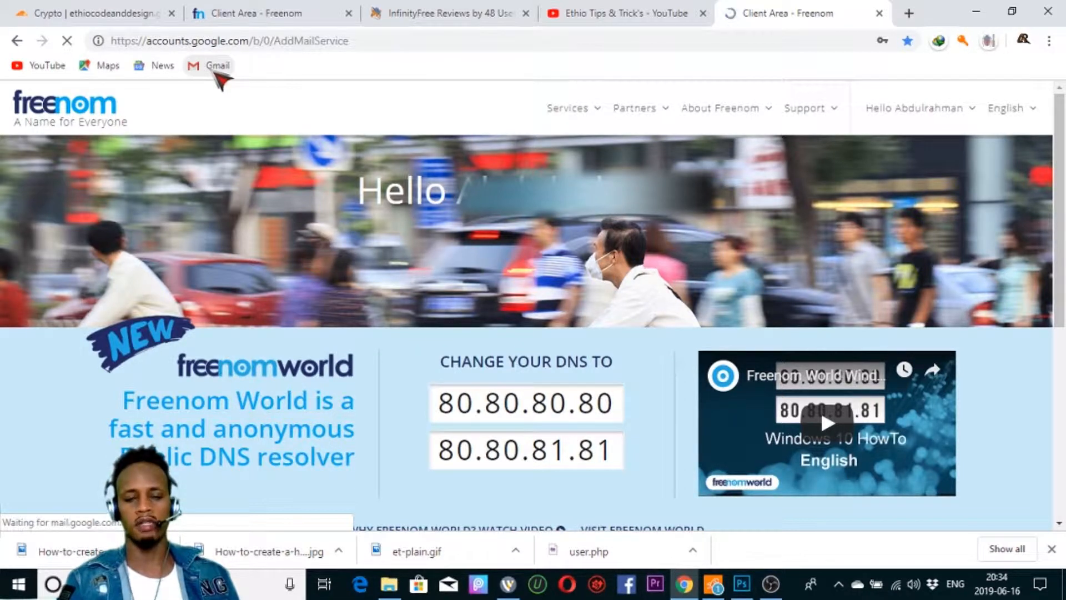
Step: In Gmail, expand the folder list and view the Spam folder's five messages
left_click(218, 66)
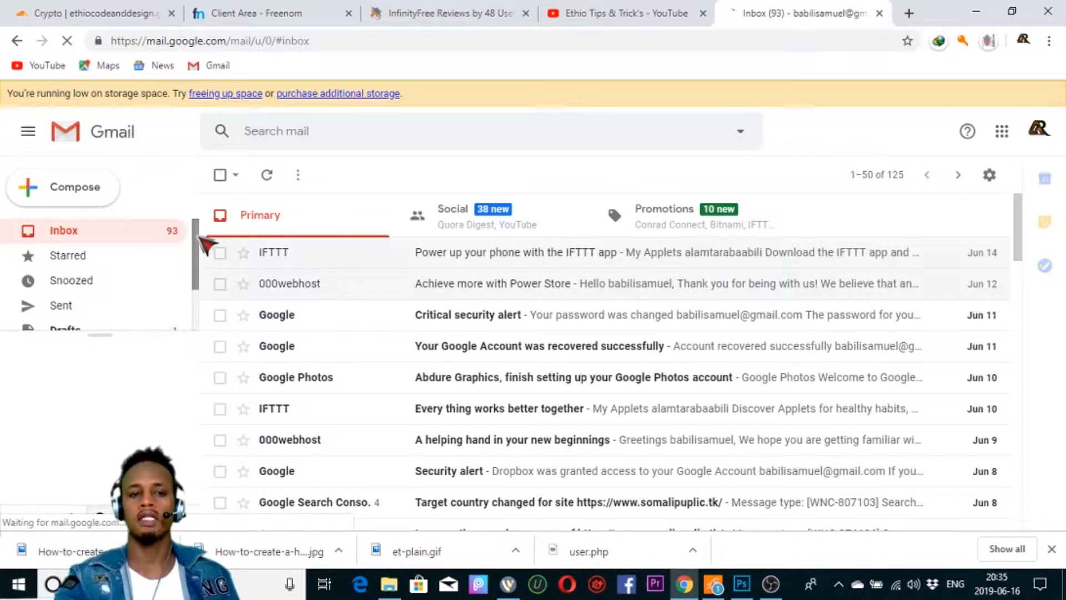
left_click(62, 318)
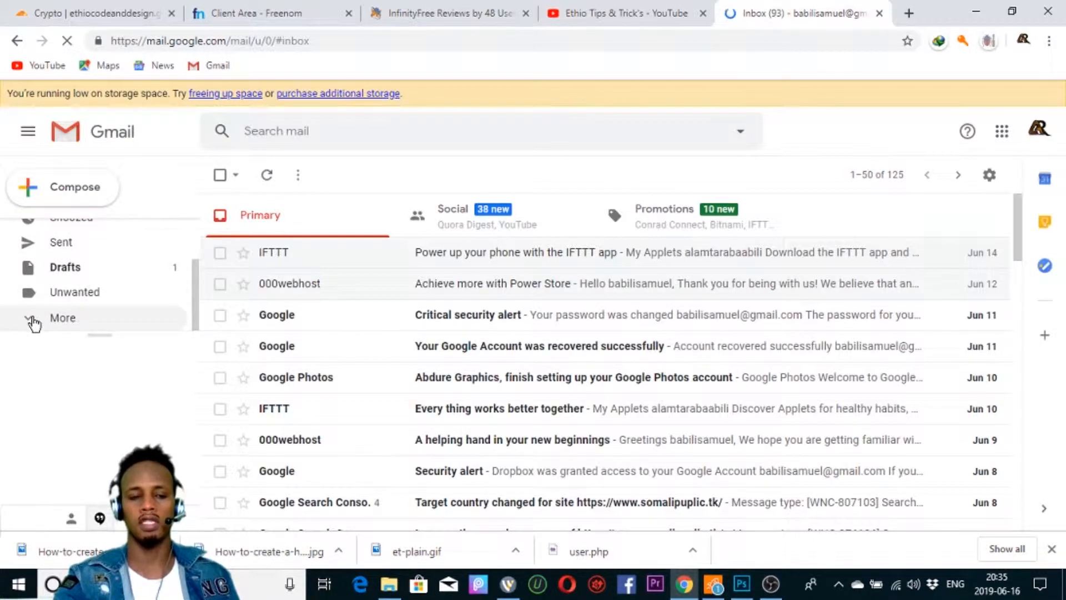
left_click(62, 318)
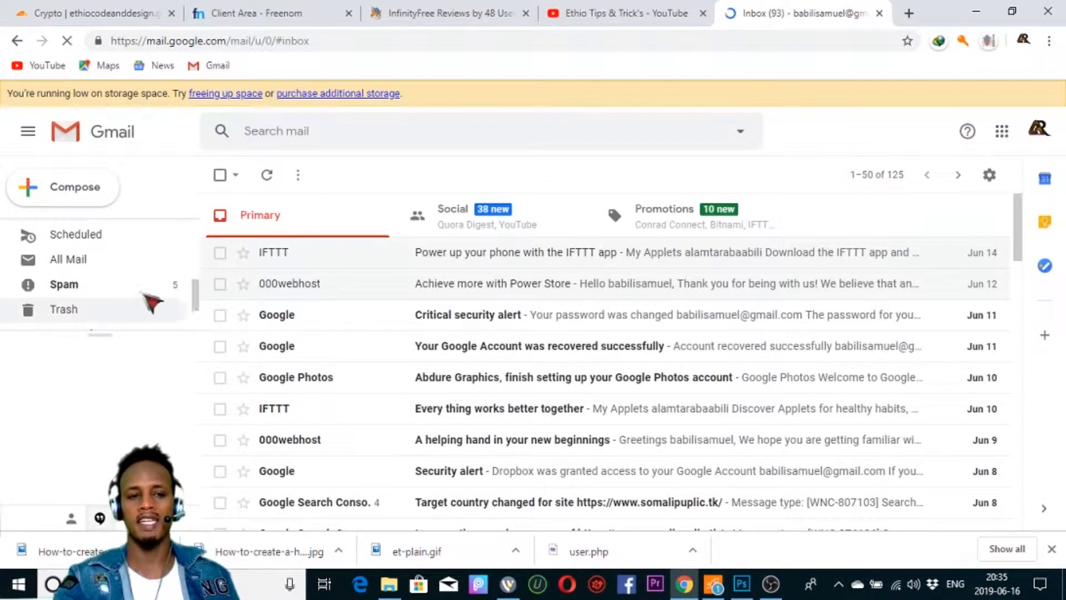
left_click(64, 285)
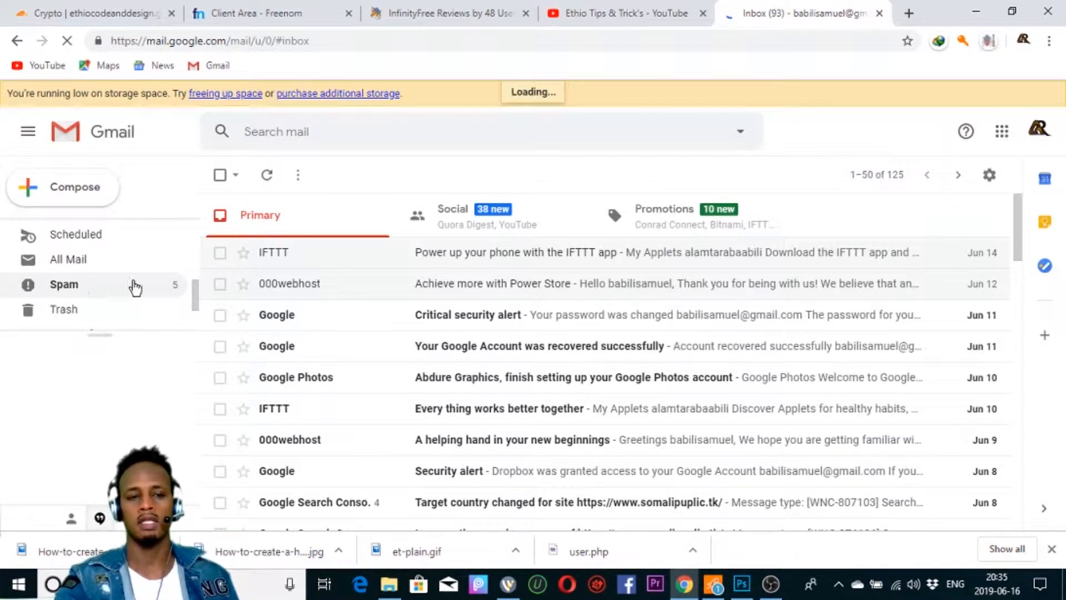
left_click(64, 284)
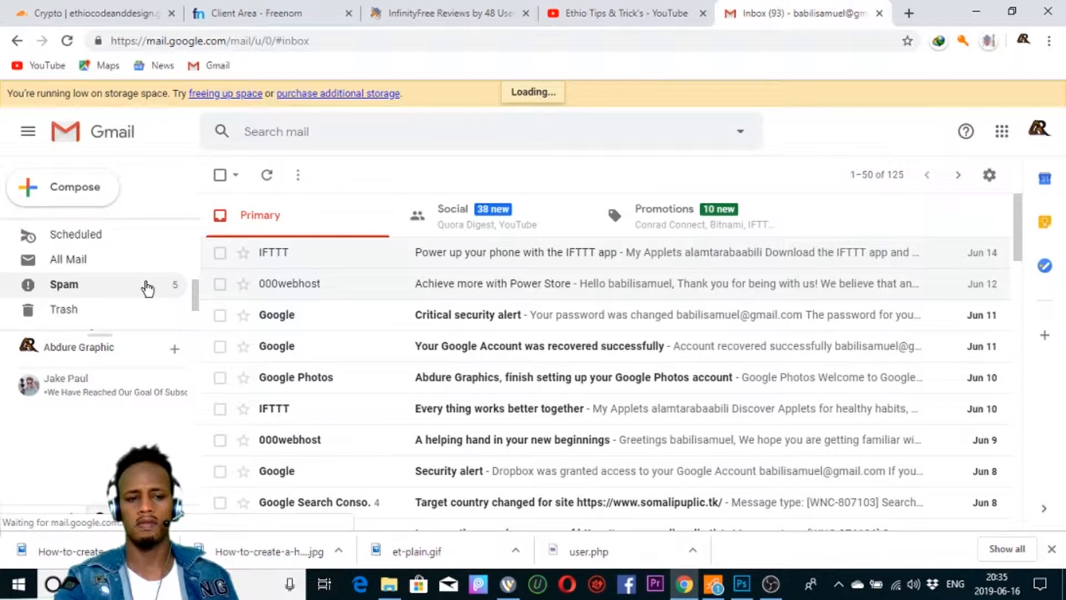
left_click(64, 284)
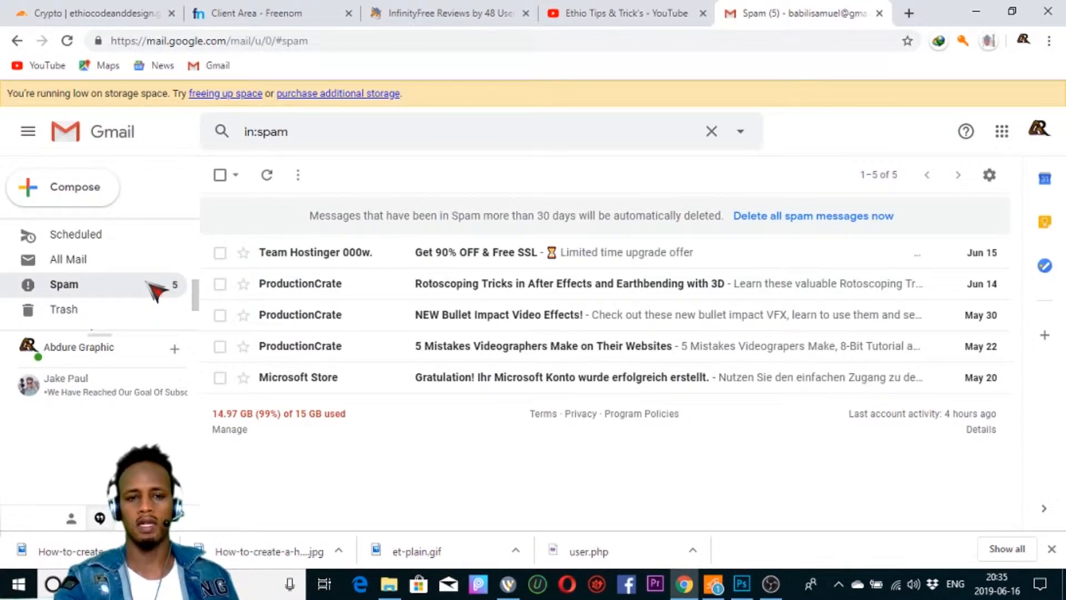
mouse_move(365, 370)
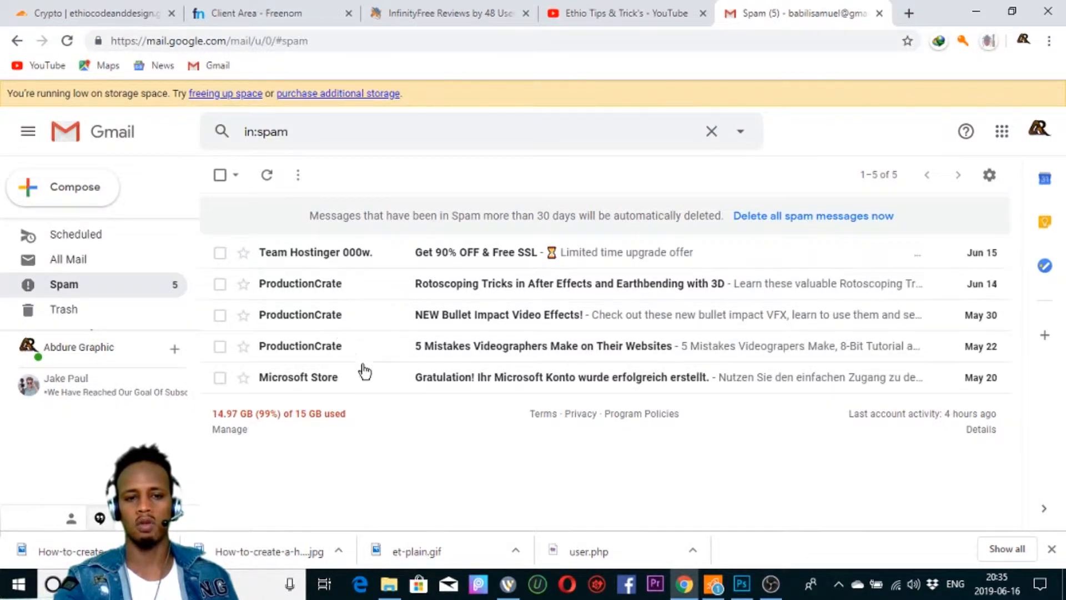
mouse_move(423, 425)
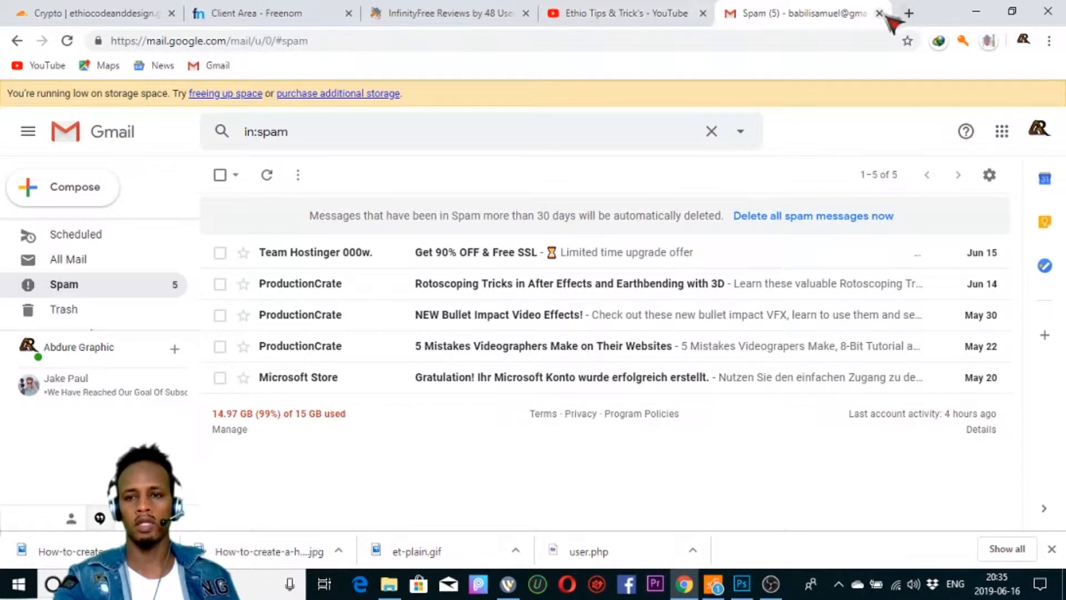
Step: Close Gmail, scroll the My Domains list of eight domains and visit abduregraphics.ga
left_click(879, 13)
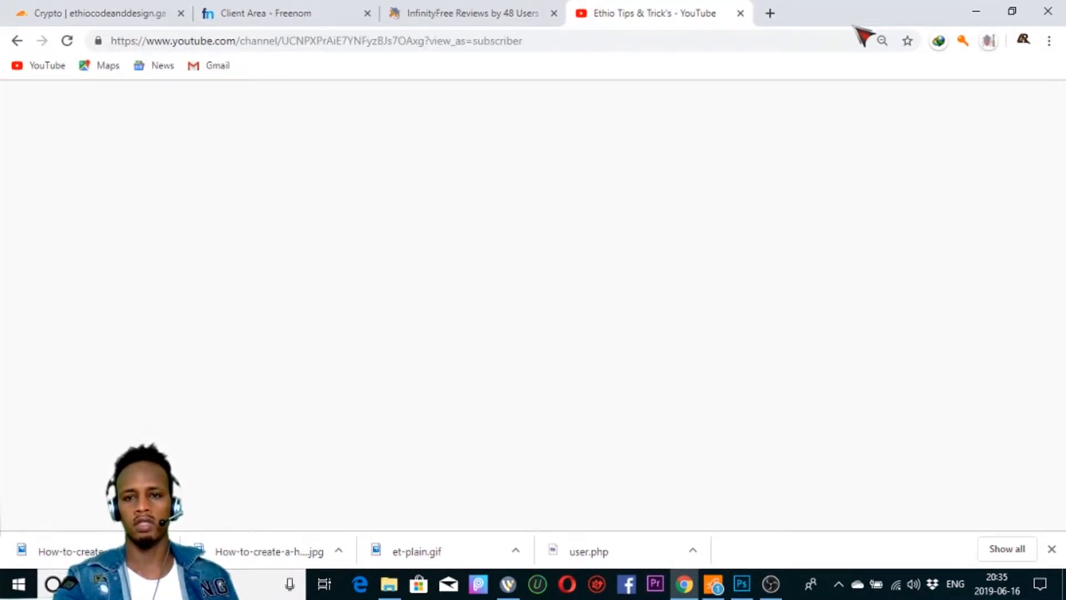
left_click(285, 13)
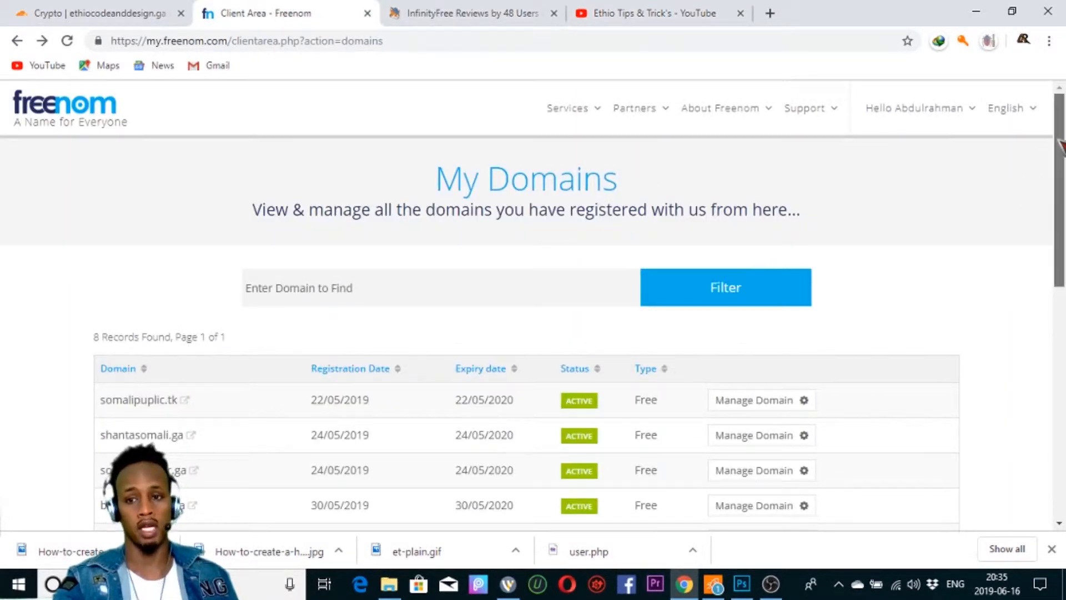
scroll("down", 3)
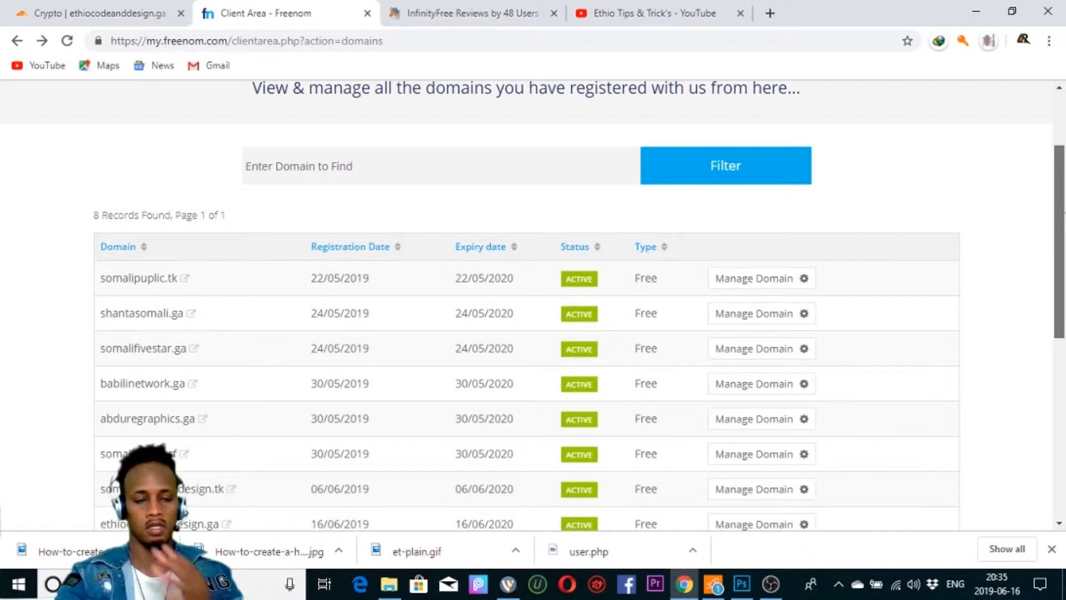
scroll("down", 3)
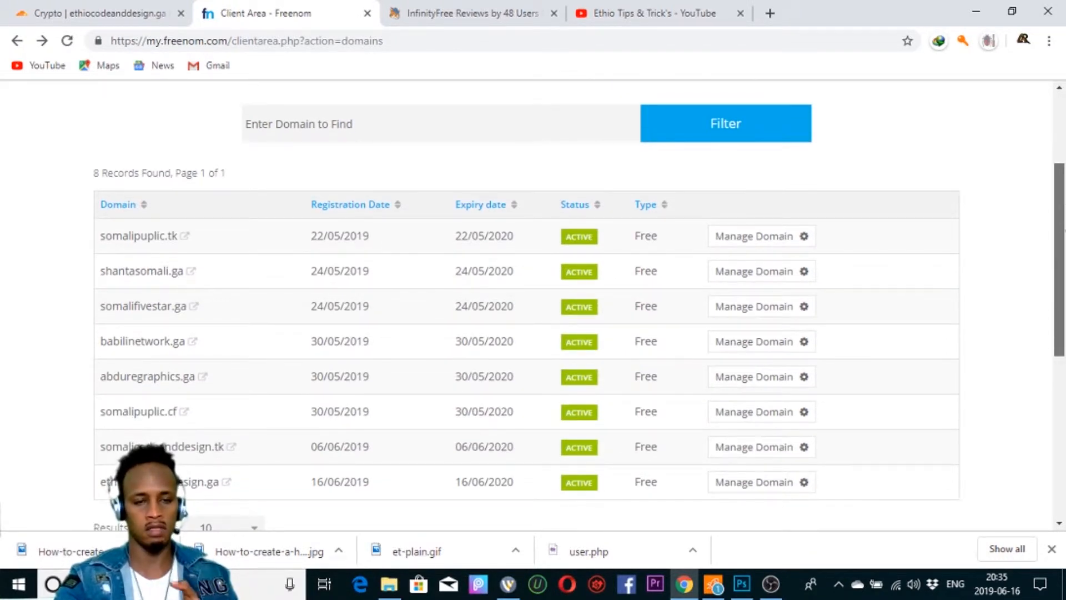
scroll("down", 3)
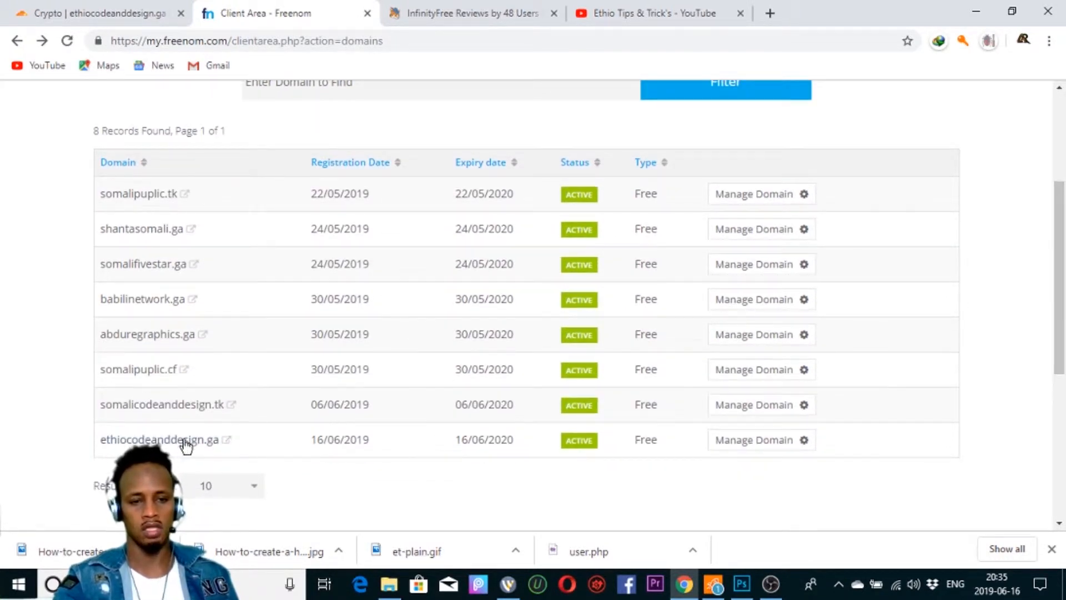
mouse_move(169, 341)
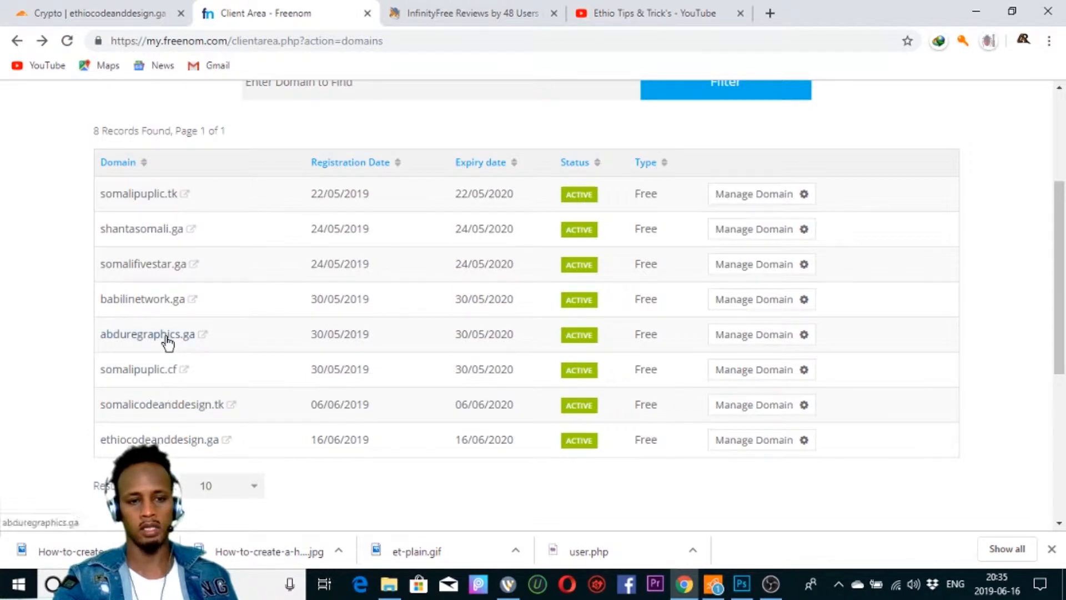
left_click(142, 334)
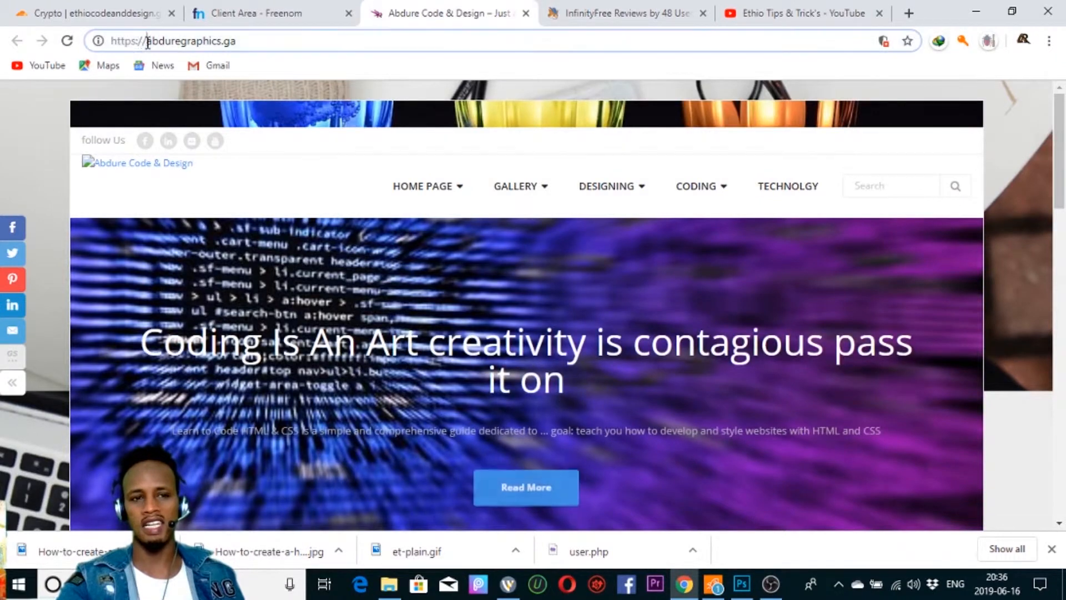
Step: Highlight the abduregraphics.ga address, then return to the Freenom Client Area tab
left_click(190, 41)
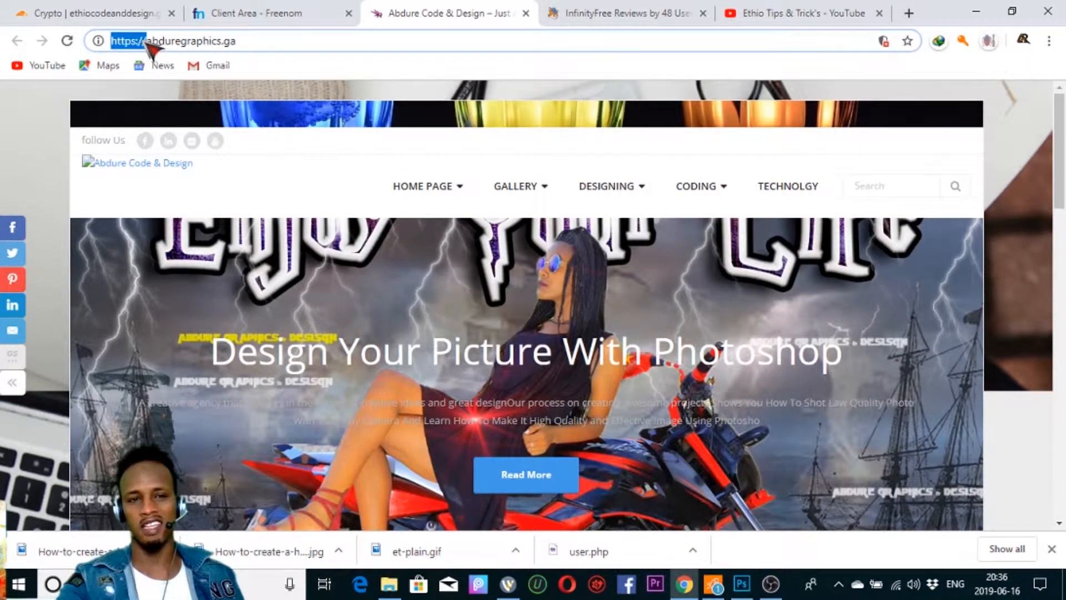
left_click(144, 42)
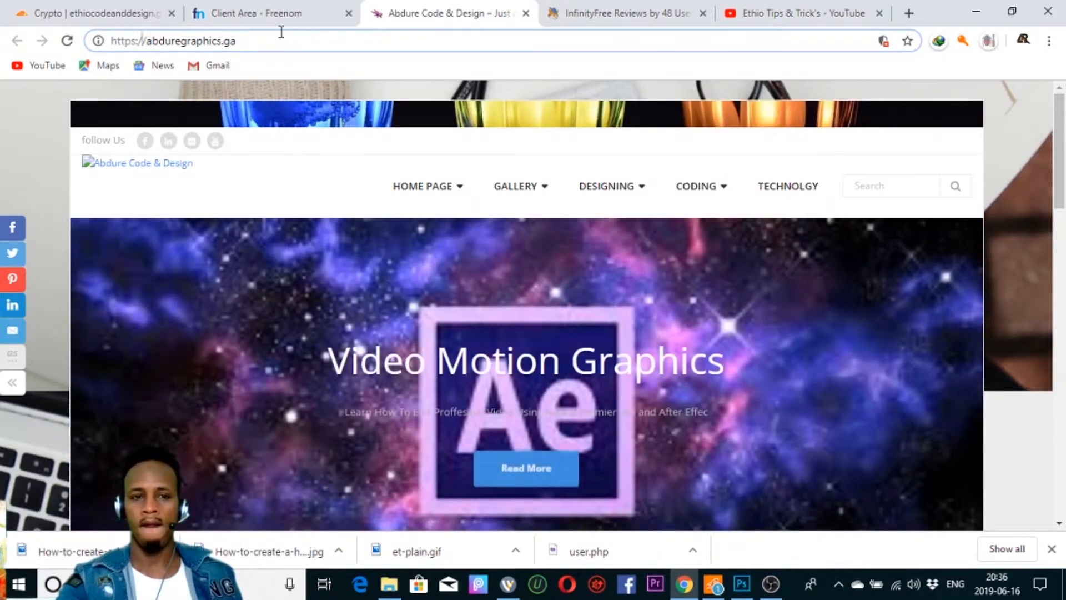
left_click(265, 14)
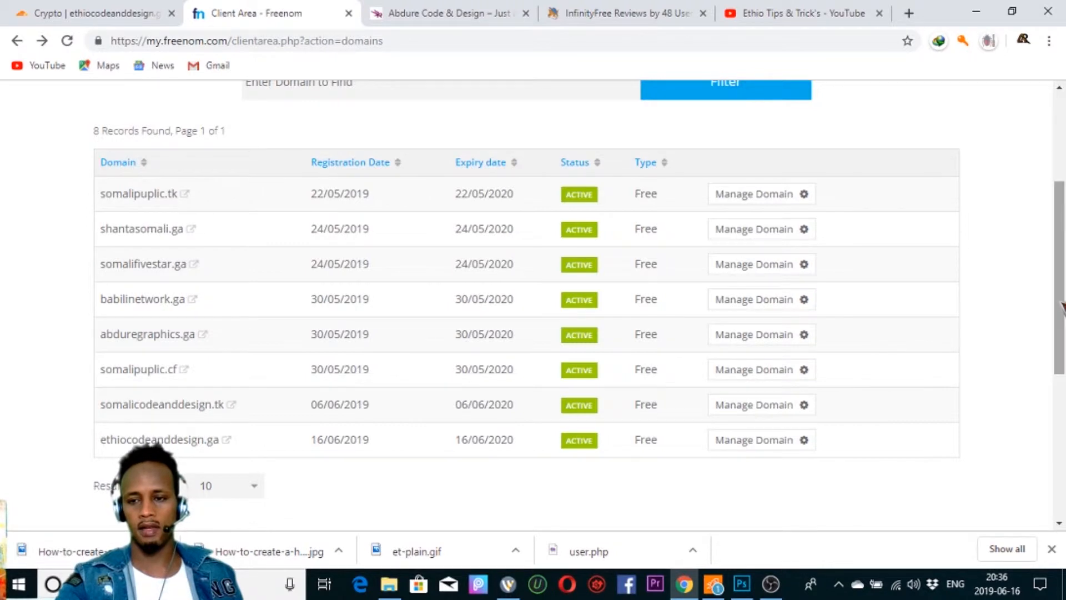
Step: Scroll the My Domains page back to its top heading and filter
scroll("up", 3)
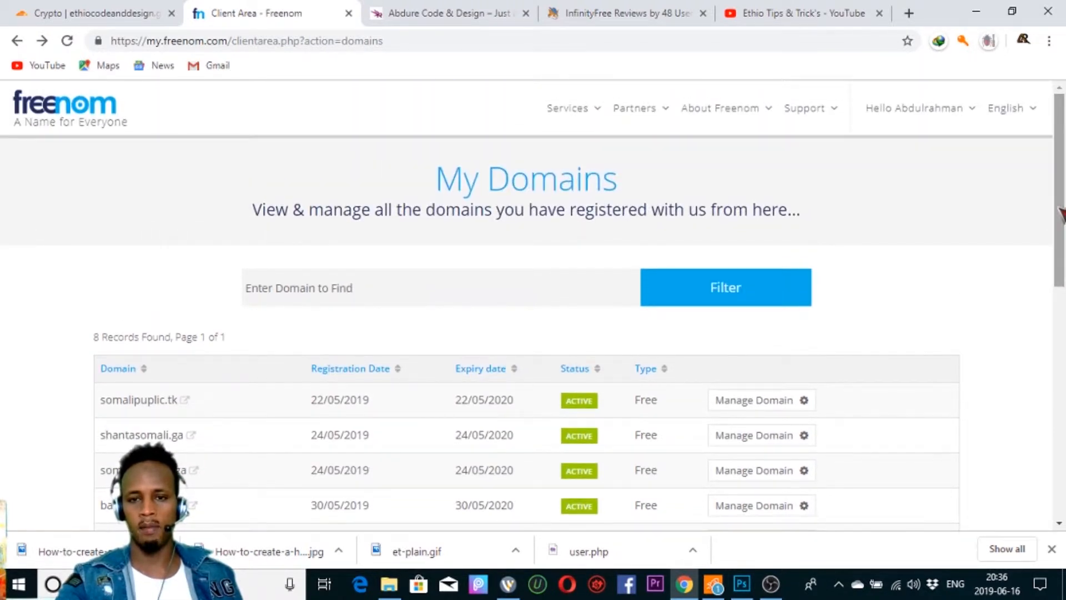
mouse_move(658, 112)
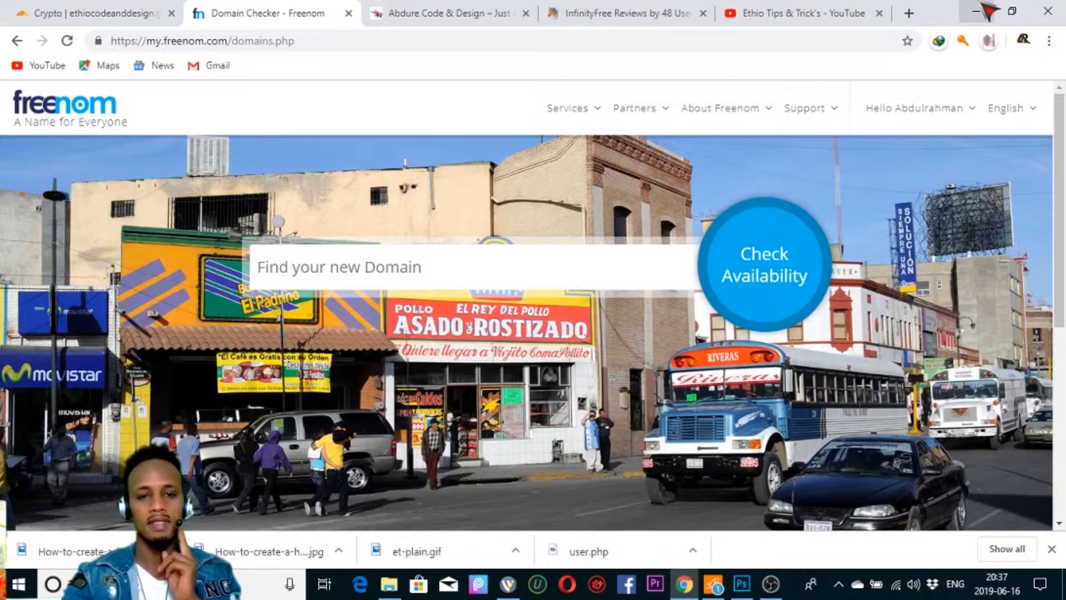
mouse_move(892, 141)
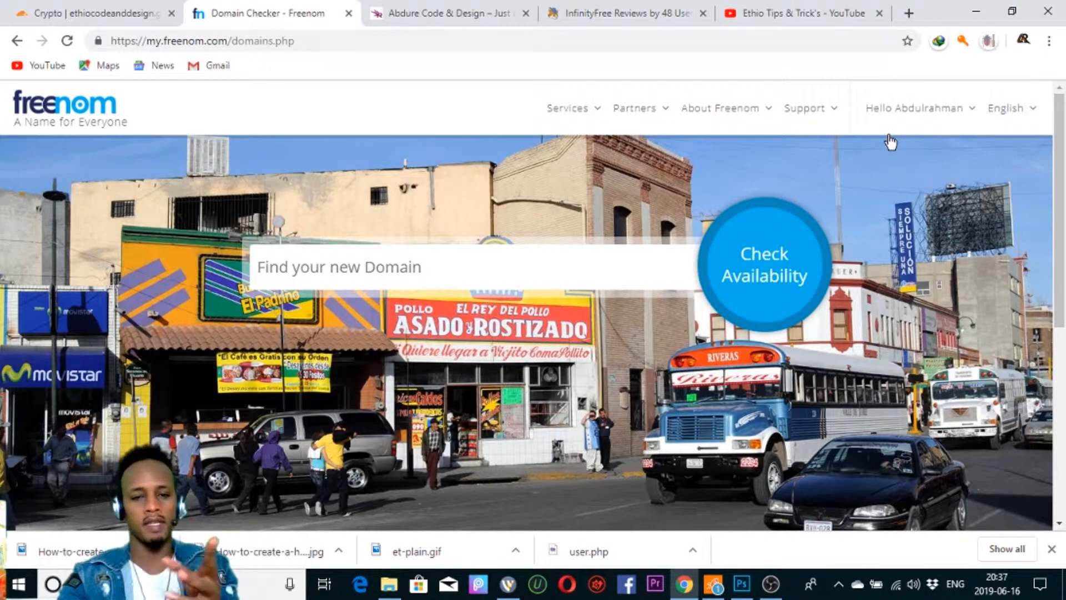
Step: Enter addisababa in 'Find your new Domain' (after erasing ethioteleco) and check availability
left_click(476, 267)
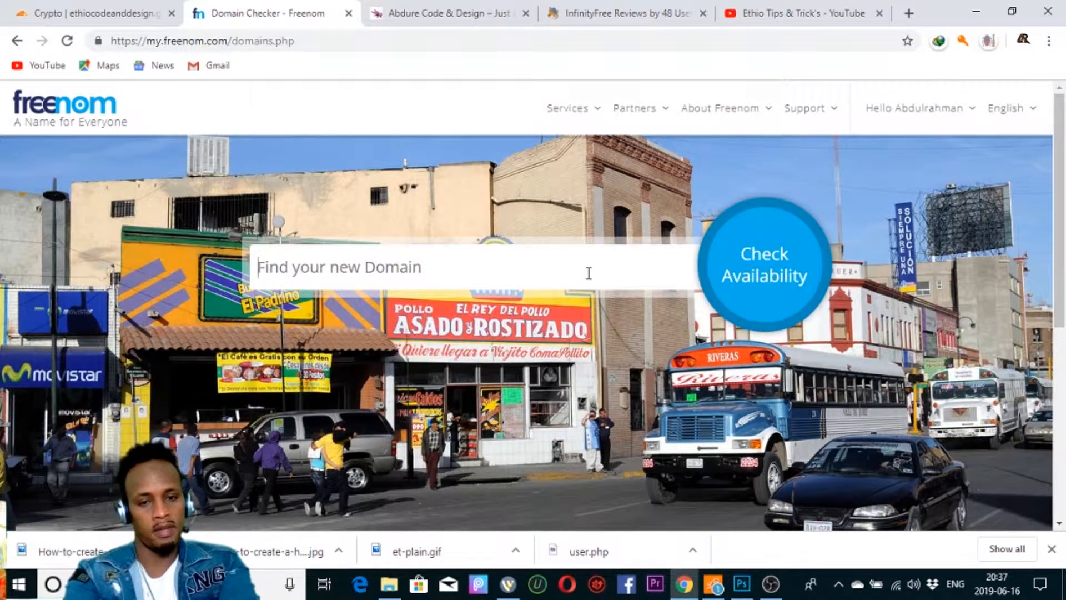
left_click(339, 267)
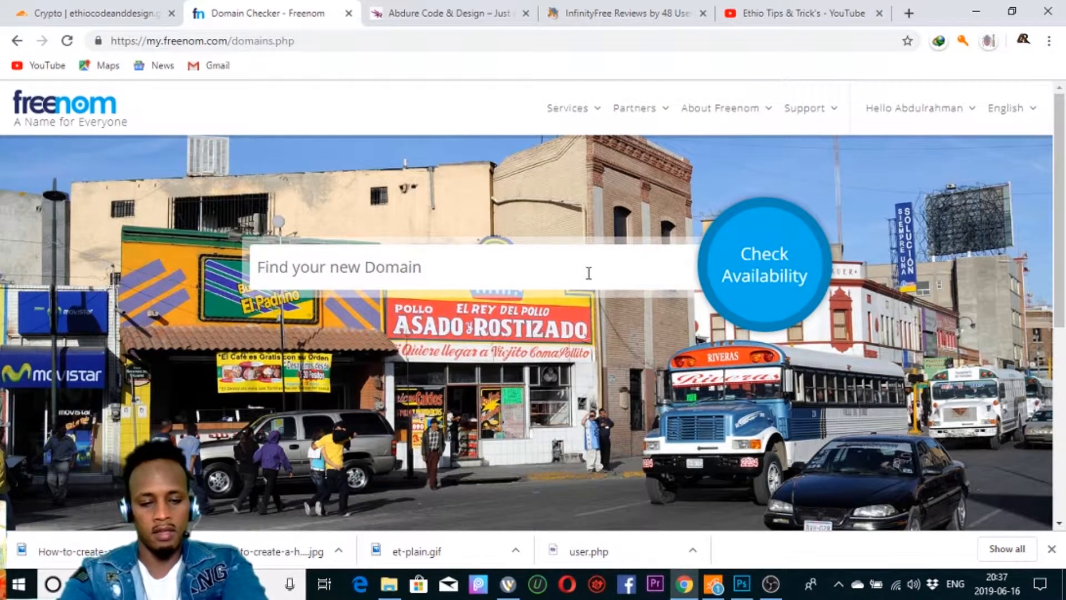
type("ethio")
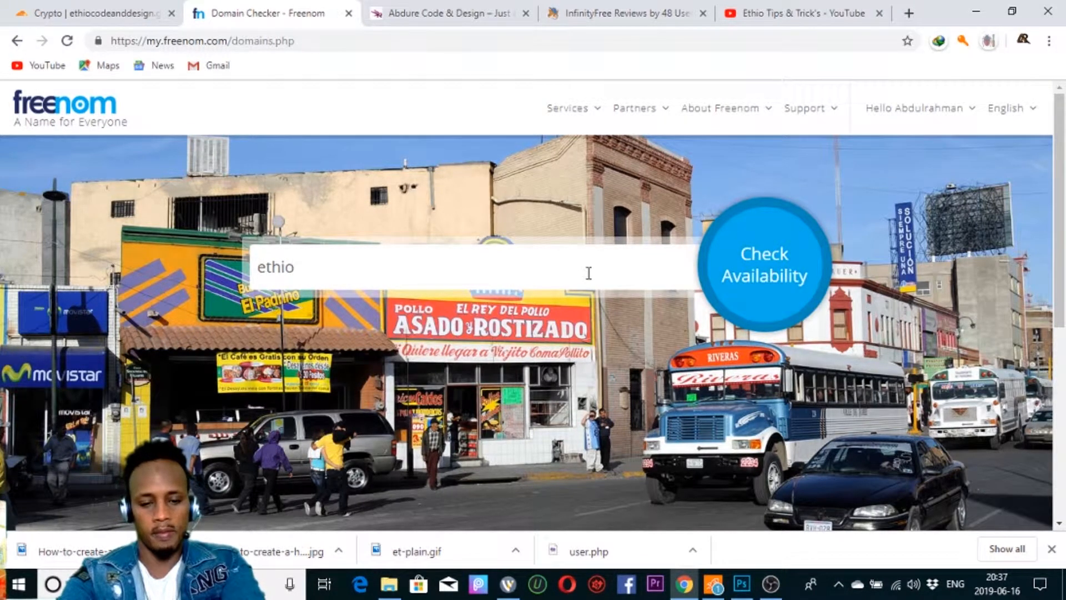
type("teleco")
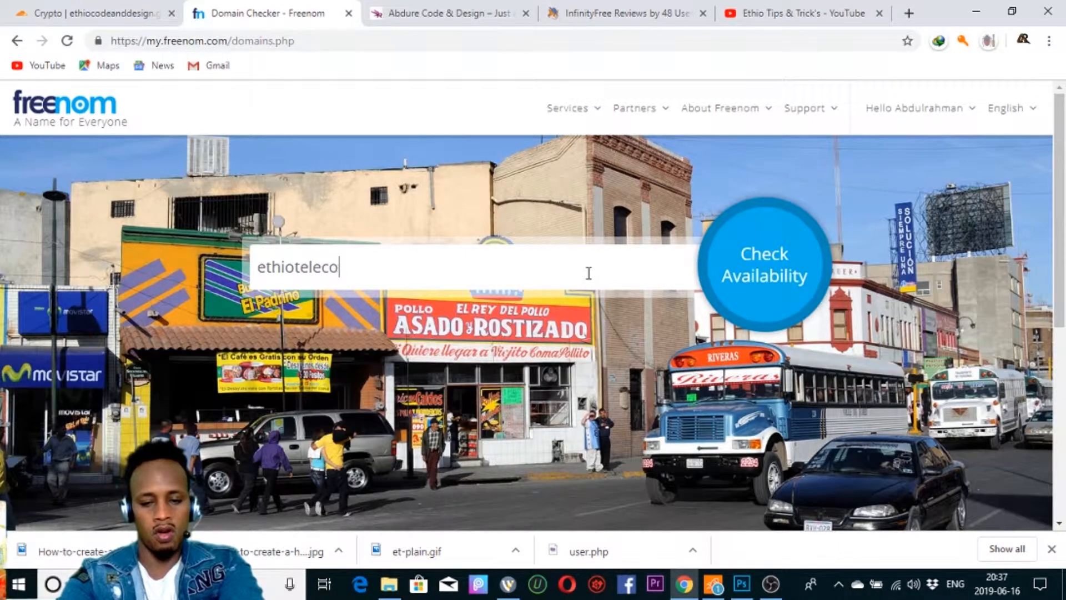
key("BackSpace")
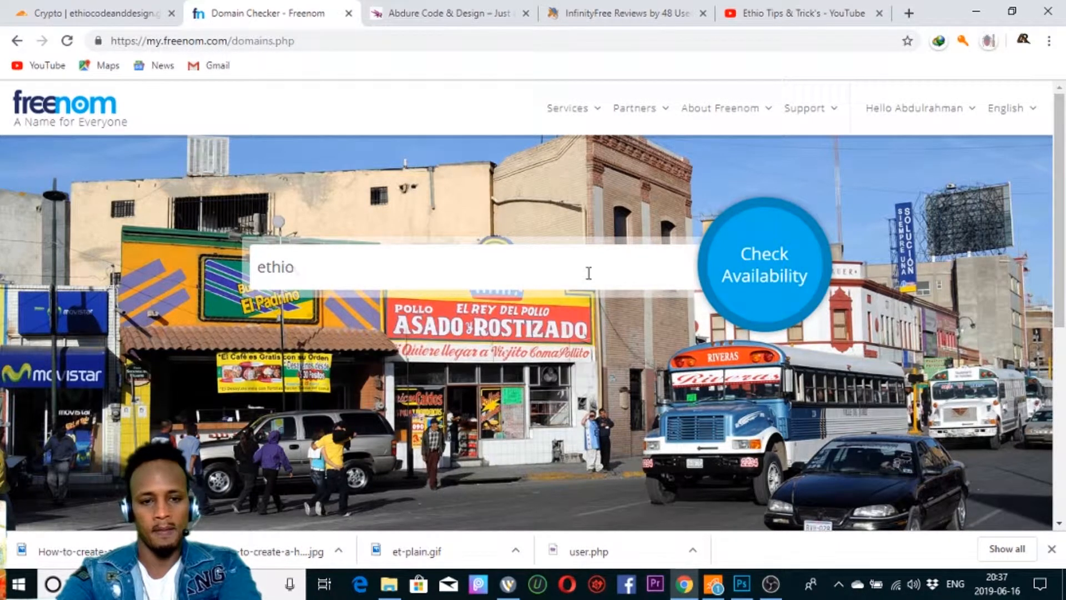
type("addis")
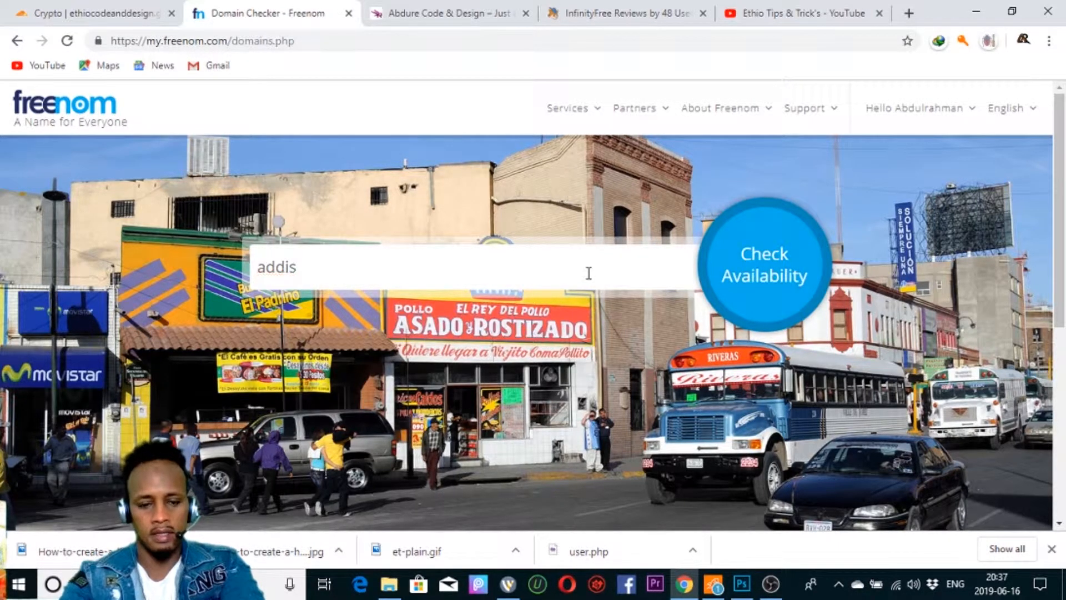
type("abab")
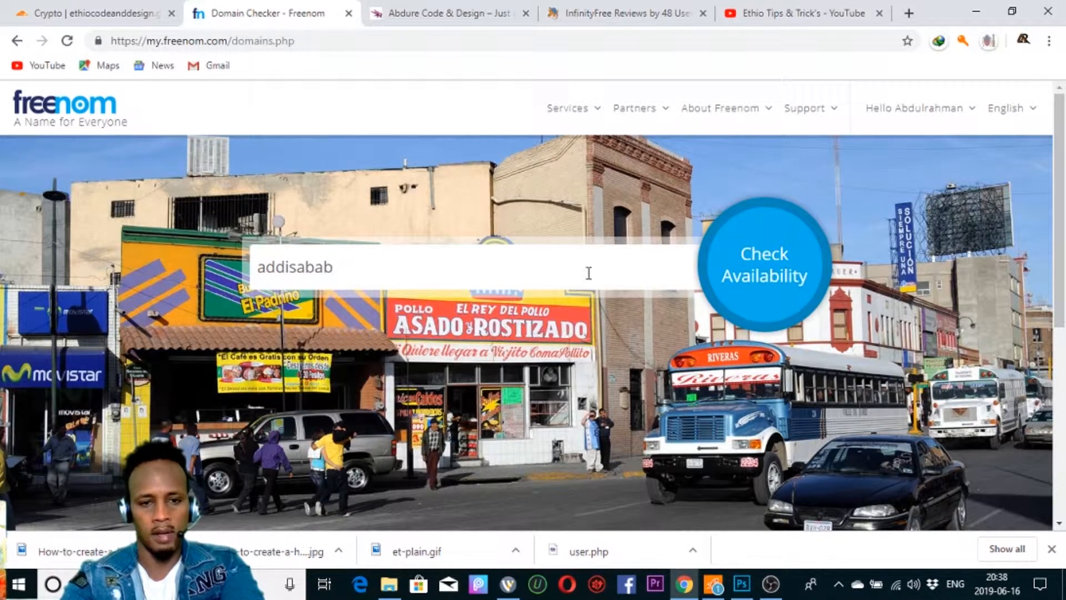
type("a")
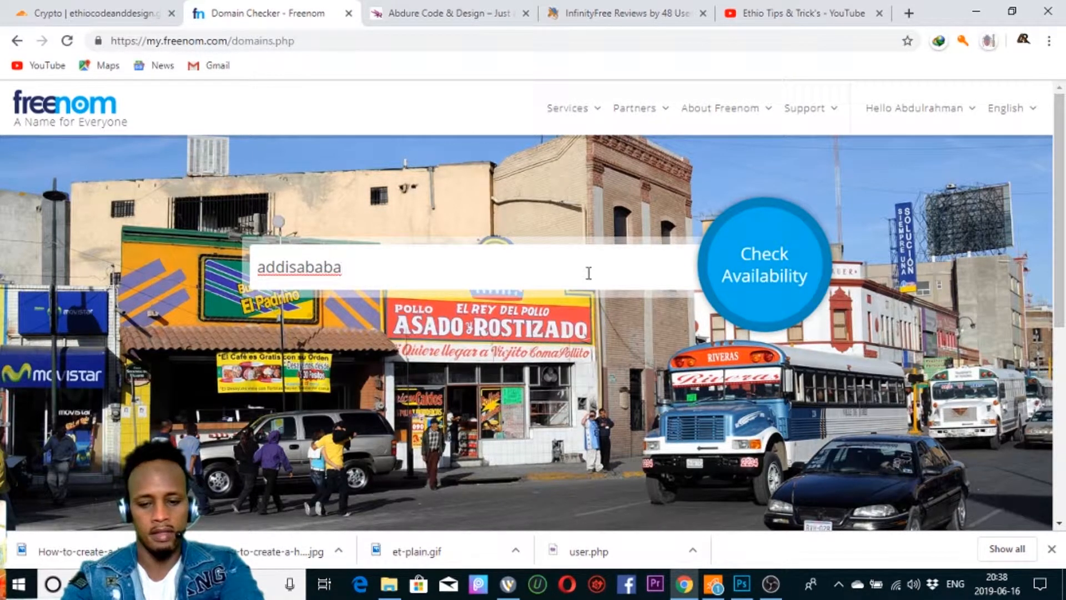
mouse_move(807, 322)
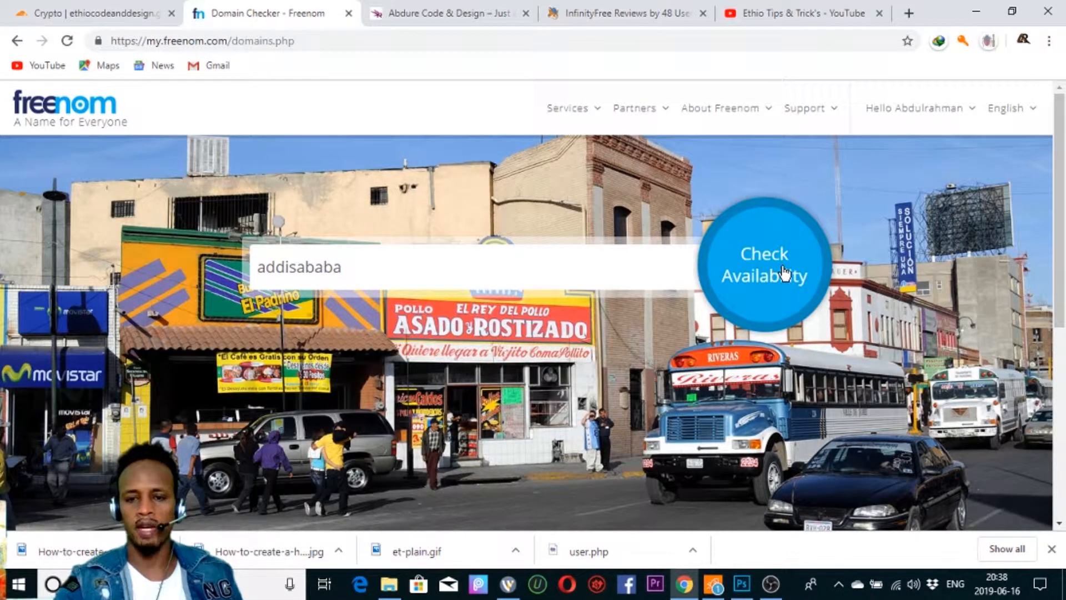
mouse_move(842, 330)
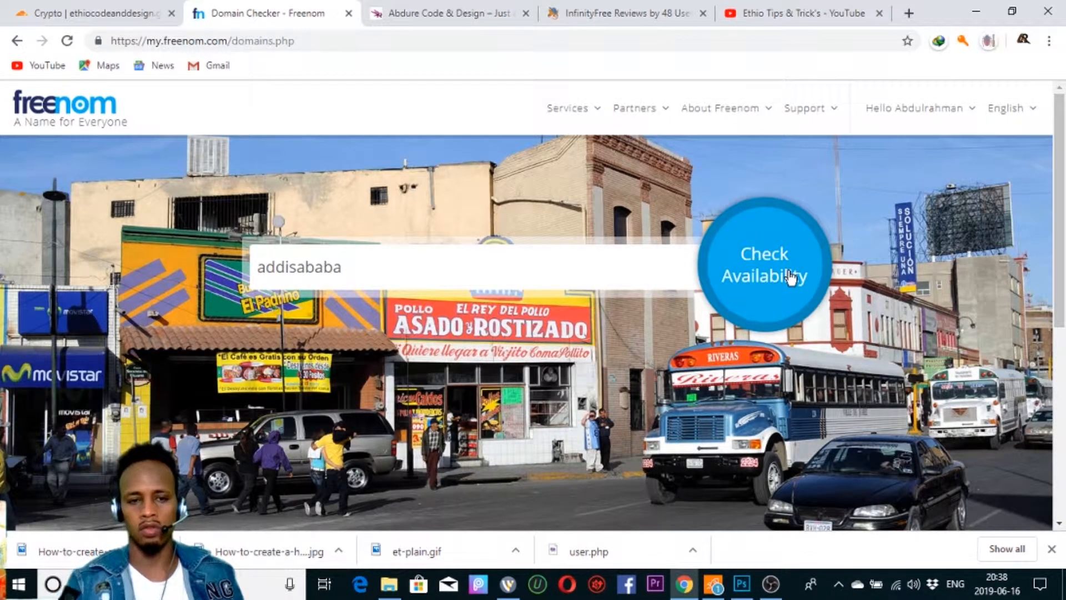
left_click(763, 266)
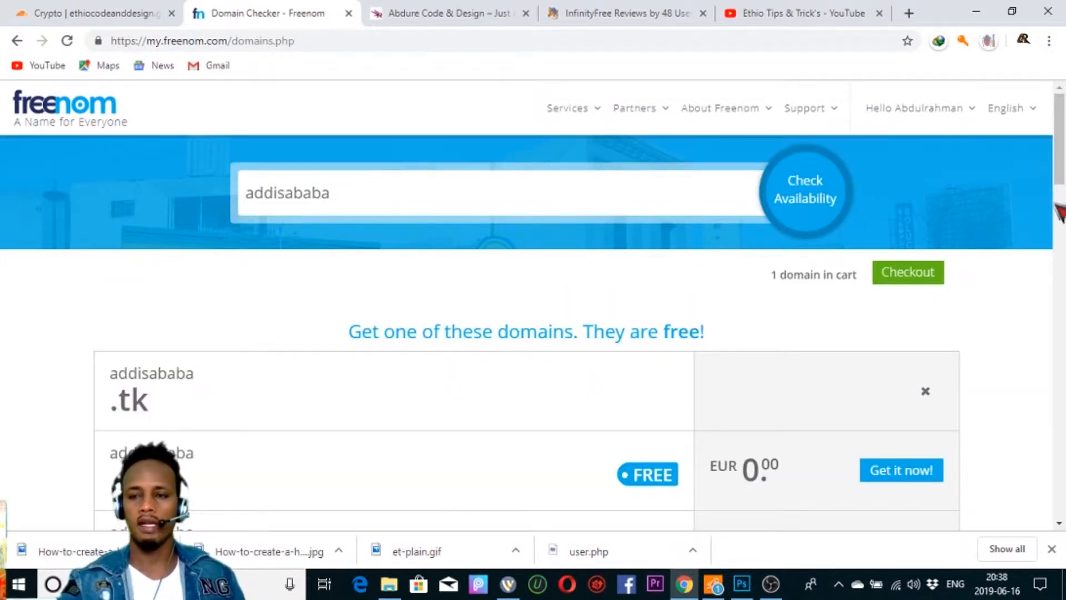
Step: Scroll the results listing free .tk, .ml, .ga, .cf, .gq and paid .com, .net, .org
scroll("down", 3)
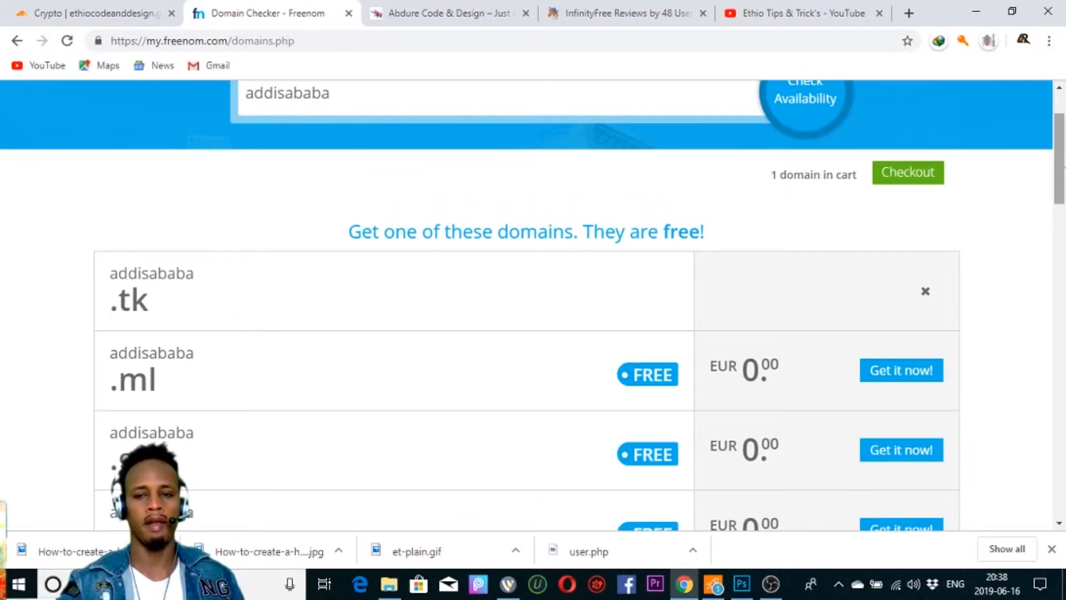
scroll("down", 3)
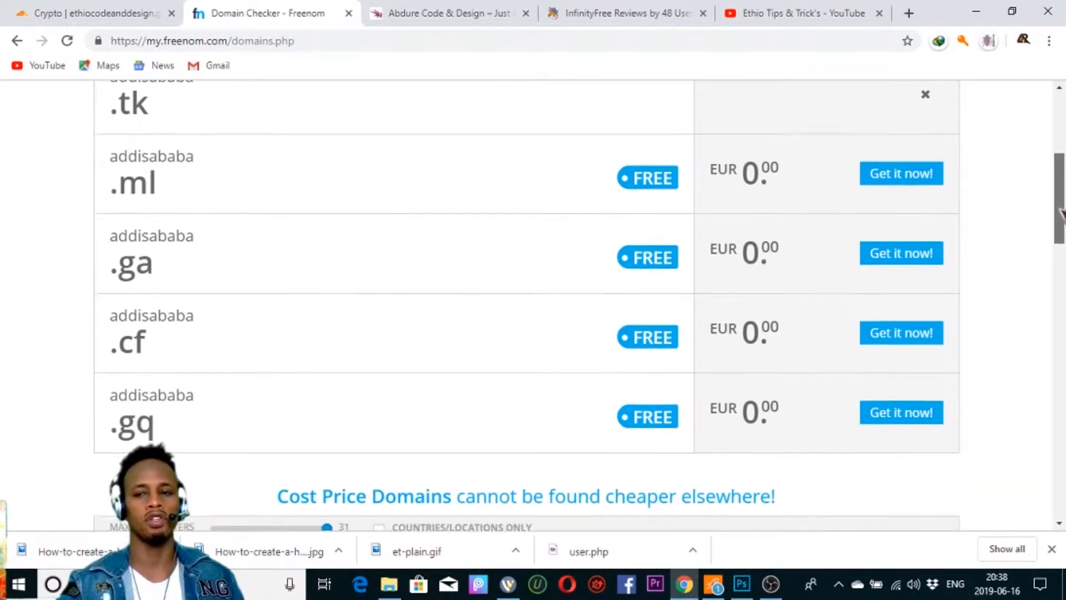
scroll("down", 3)
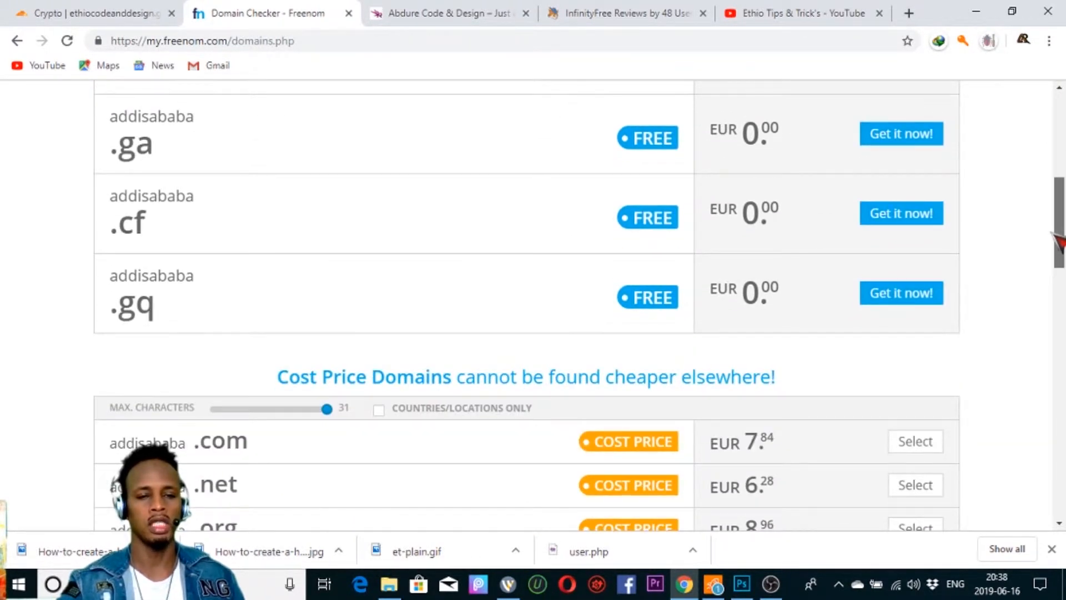
scroll("down", 3)
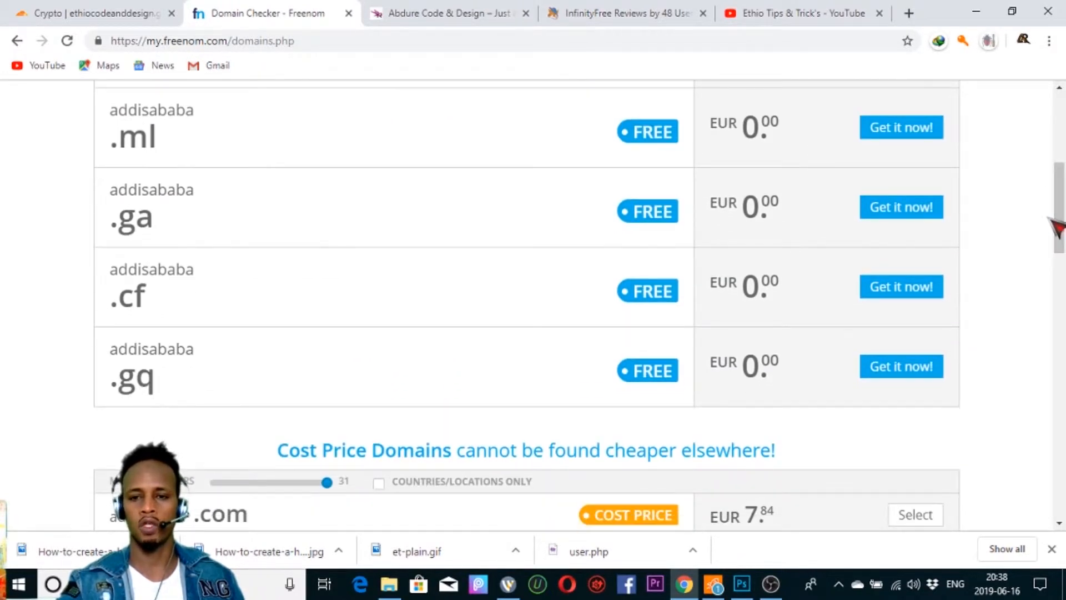
mouse_move(961, 229)
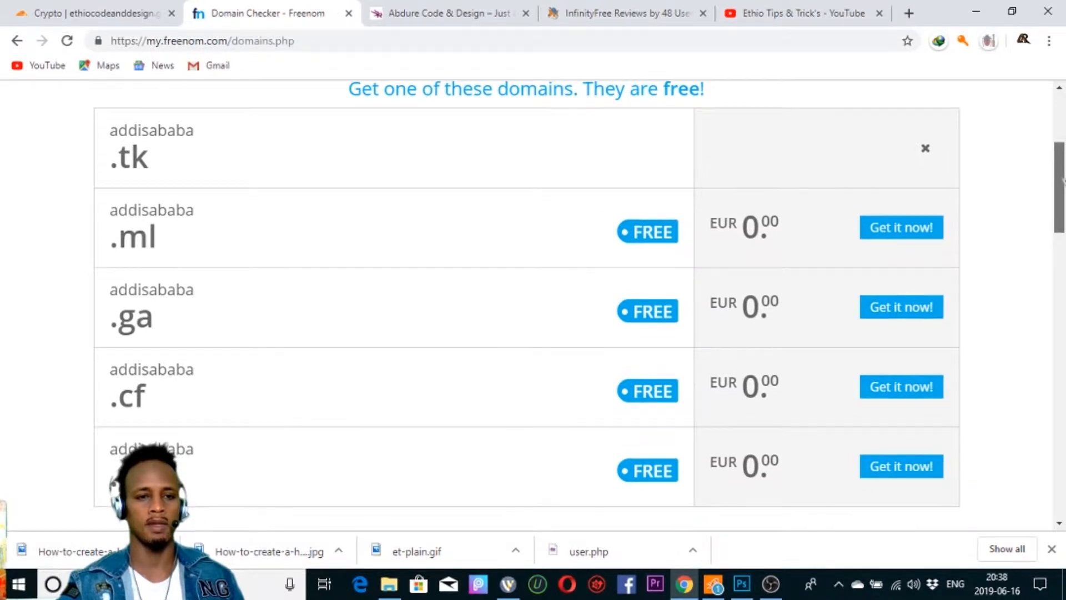
scroll("down", 3)
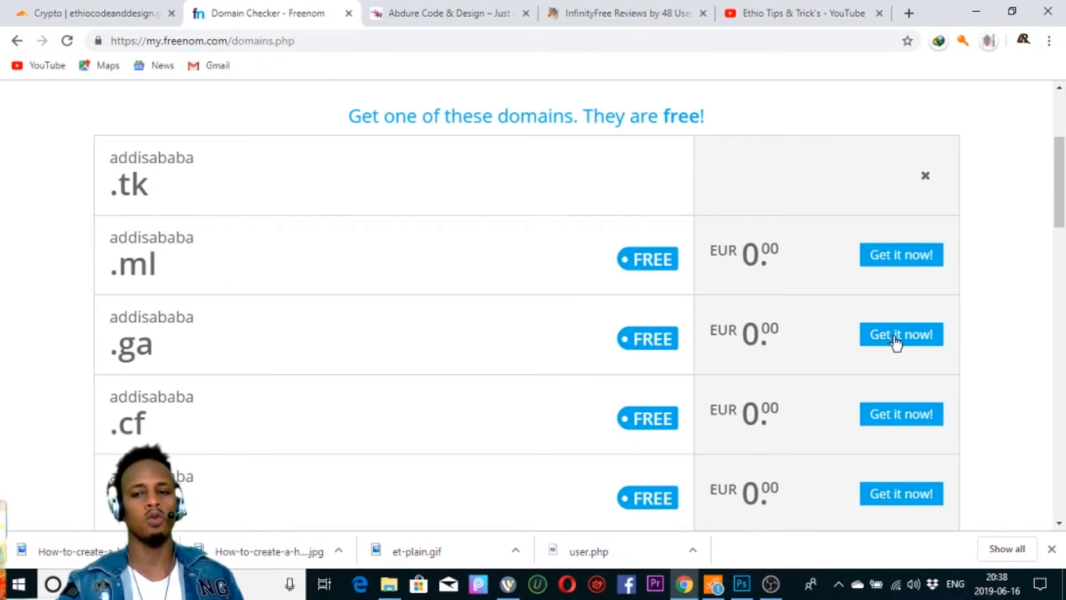
Step: Add addisababa.ga with 'Get it now!', making two domains, and go to Checkout
left_click(900, 334)
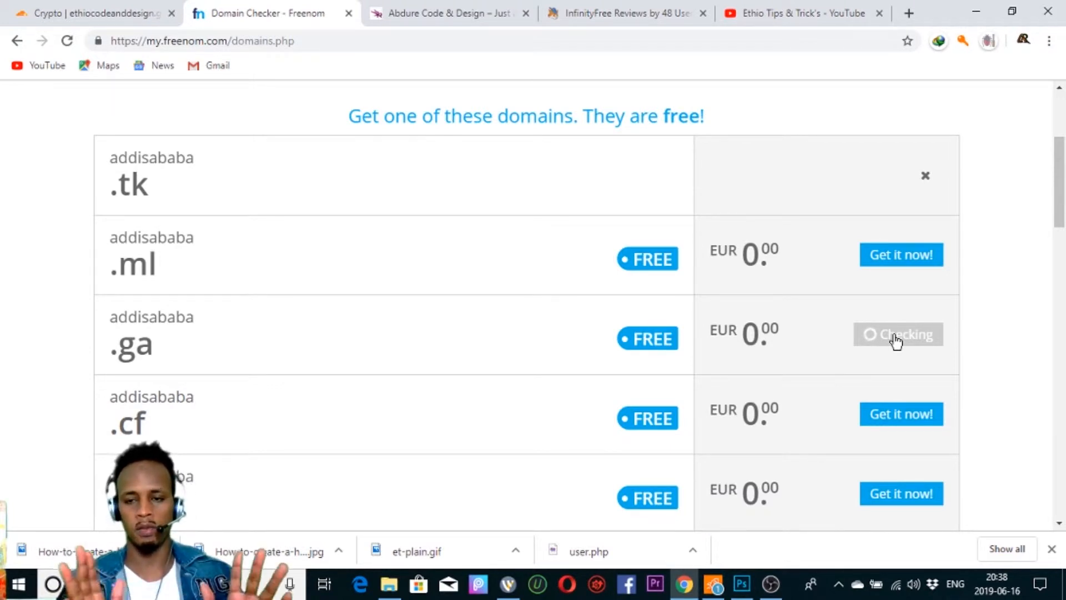
left_click(898, 334)
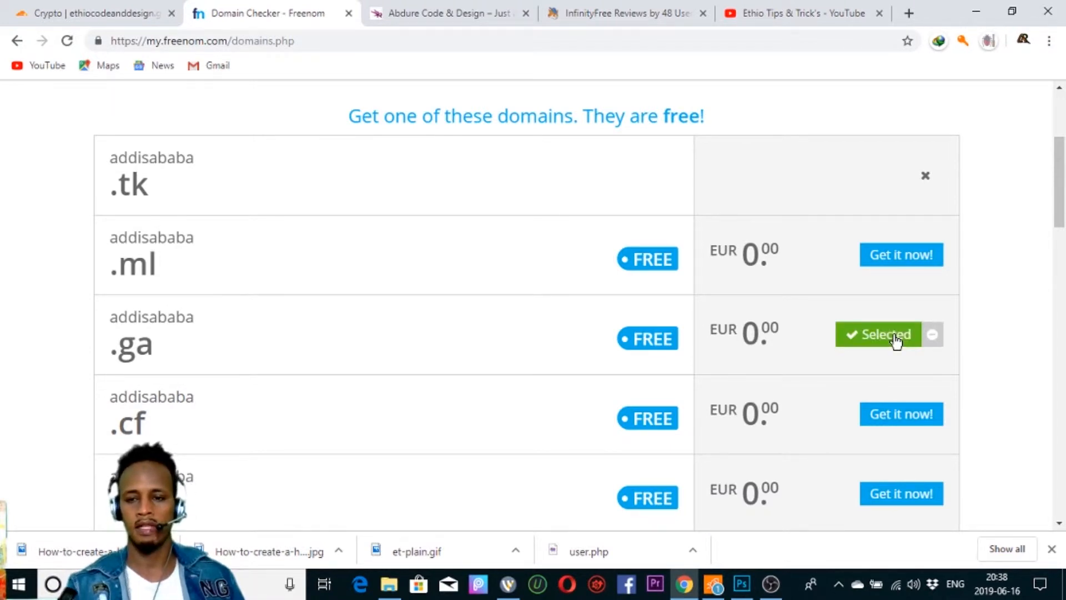
scroll("up", 3)
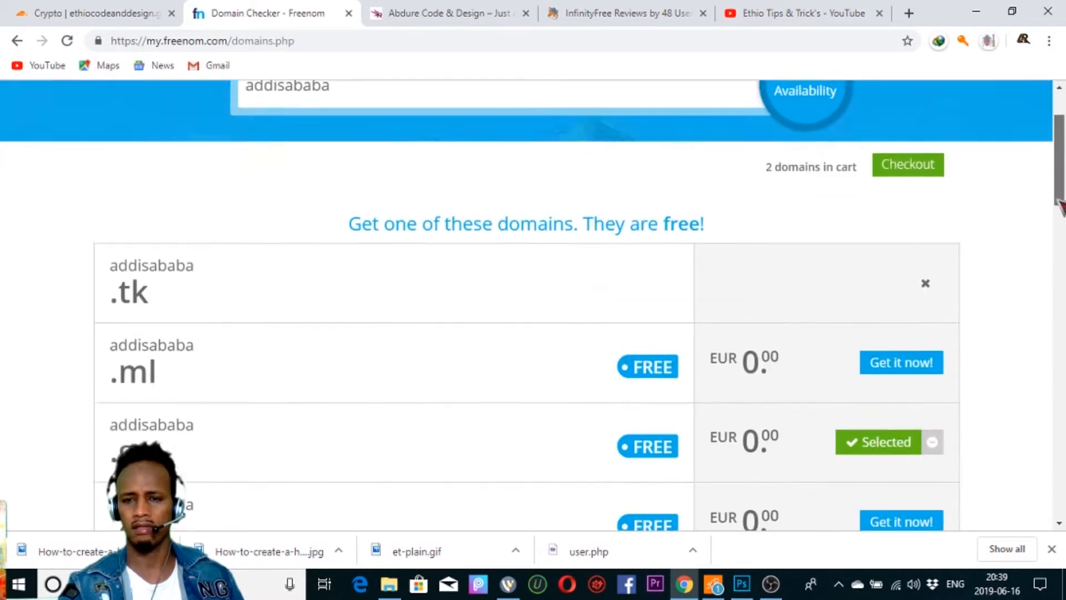
scroll("down", 3)
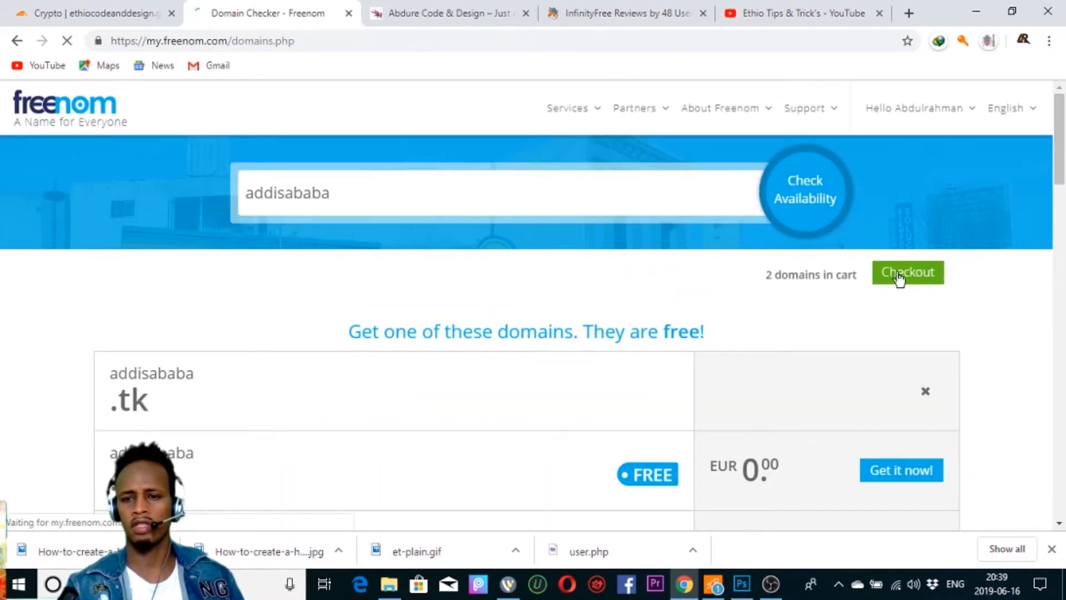
Step: Set addisababa.ga to '12 Months @ FREE' alongside ethiotelecom.ga and continue to checkout
left_click(907, 272)
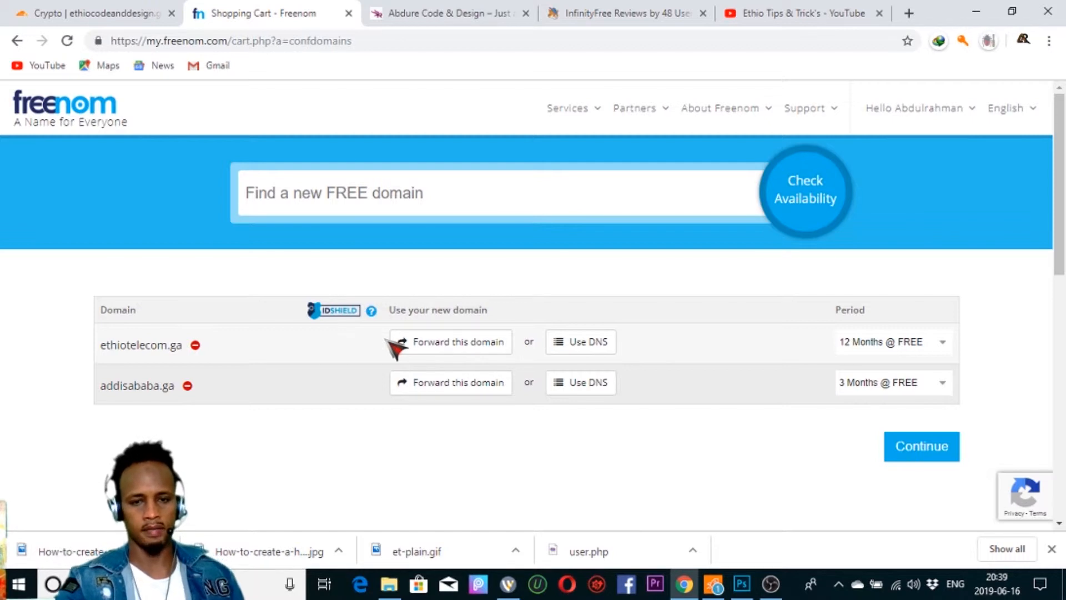
mouse_move(806, 436)
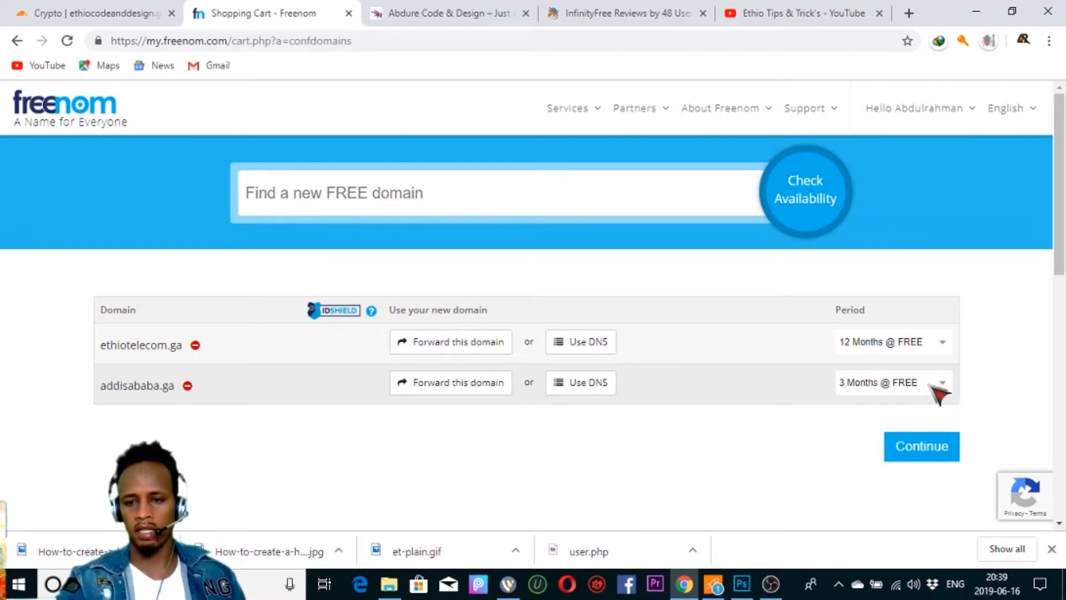
mouse_move(955, 393)
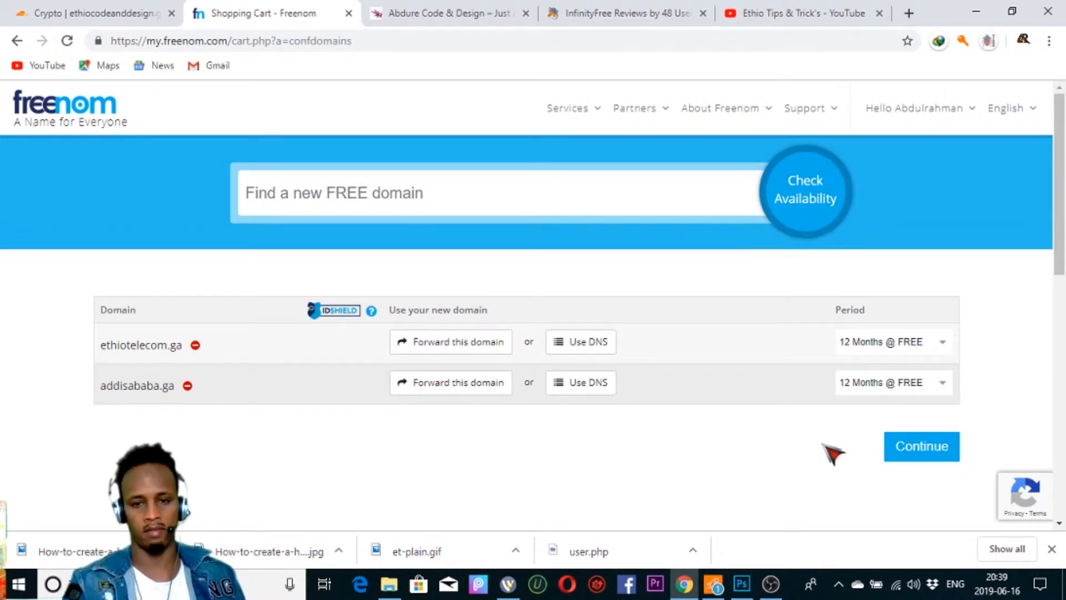
mouse_move(1012, 391)
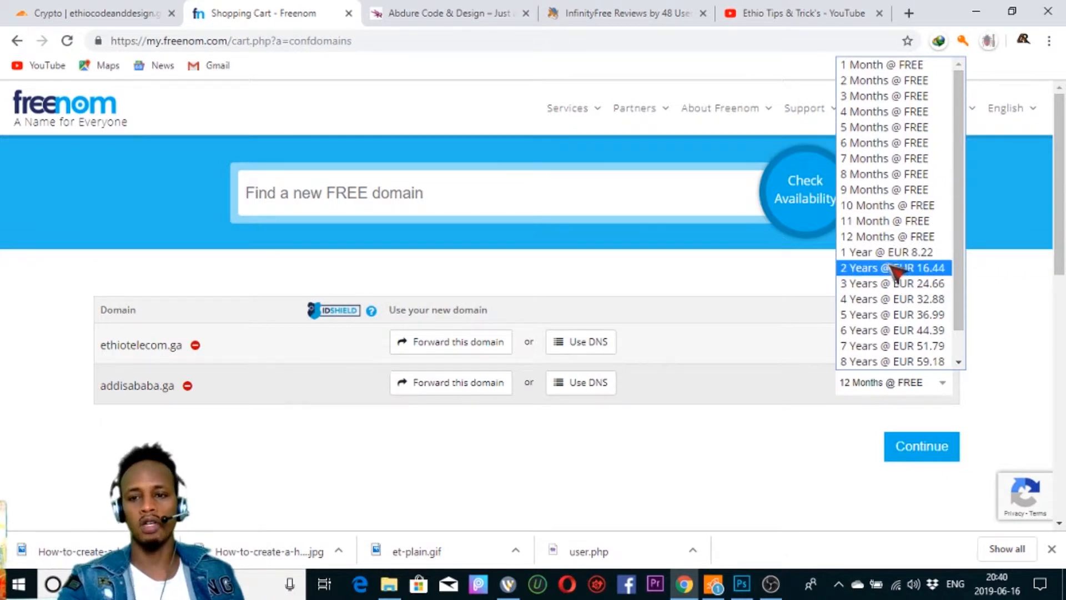
mouse_move(887, 252)
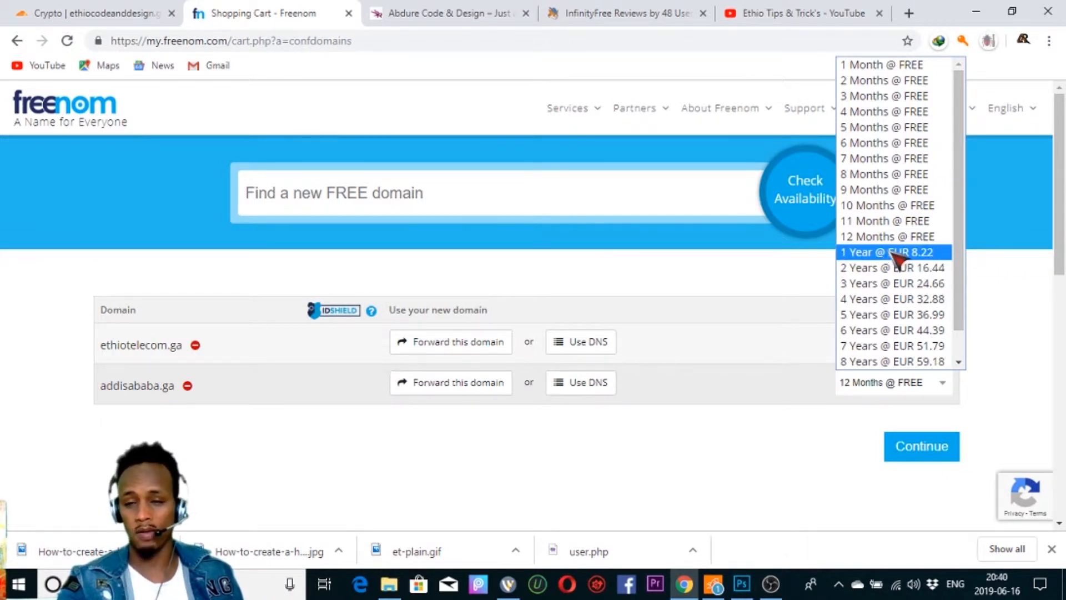
left_click(886, 252)
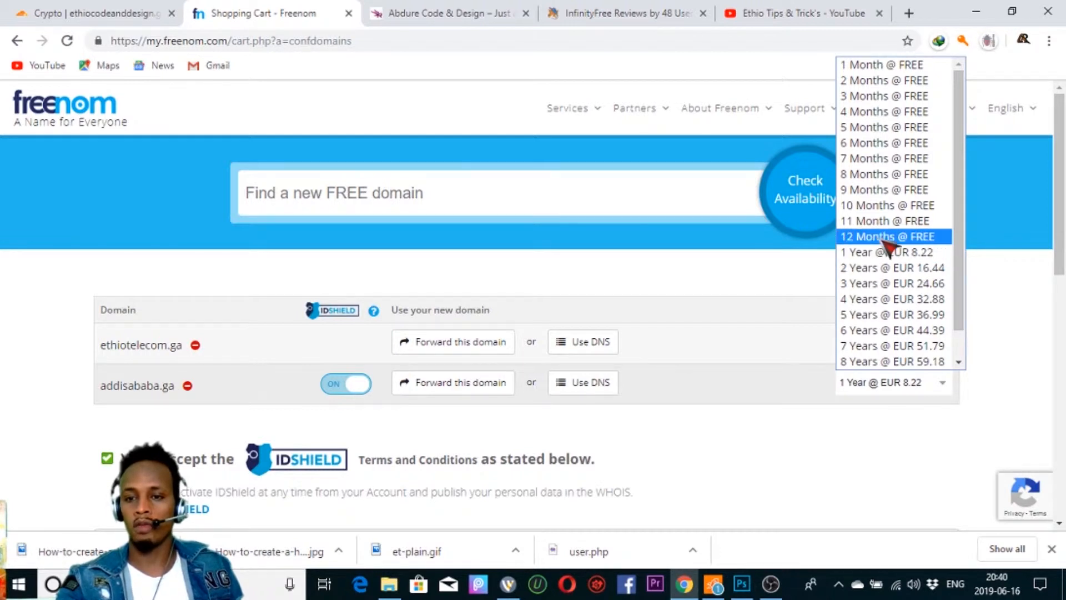
left_click(886, 236)
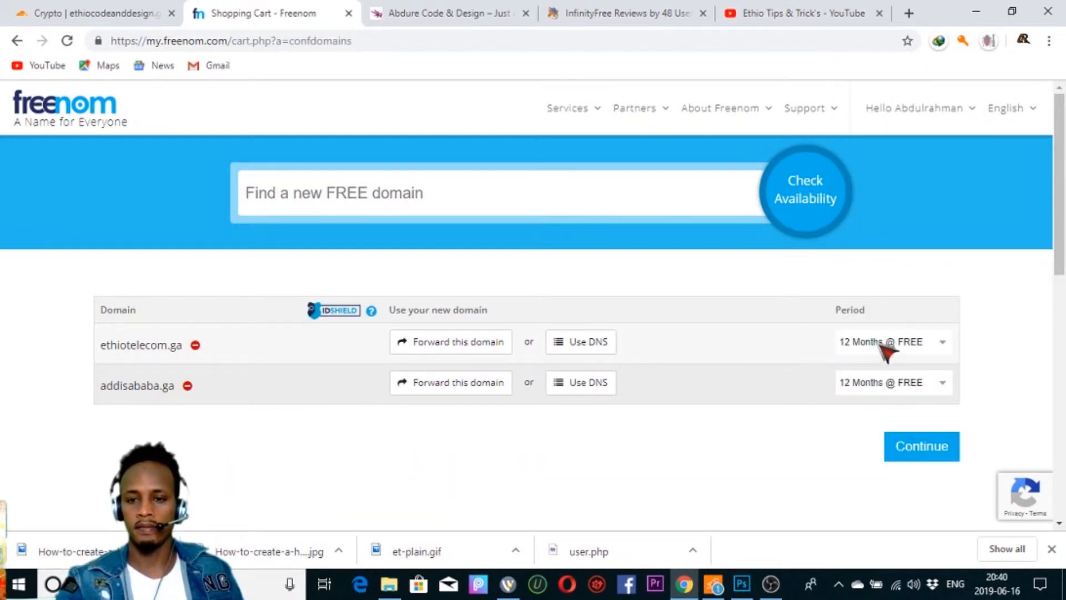
mouse_move(1022, 327)
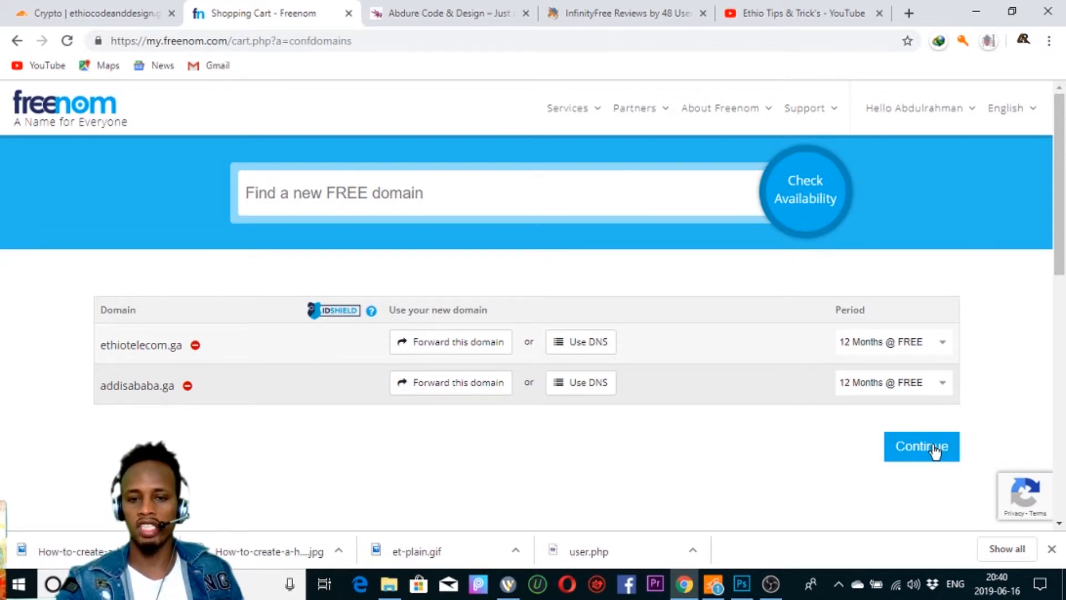
left_click(922, 447)
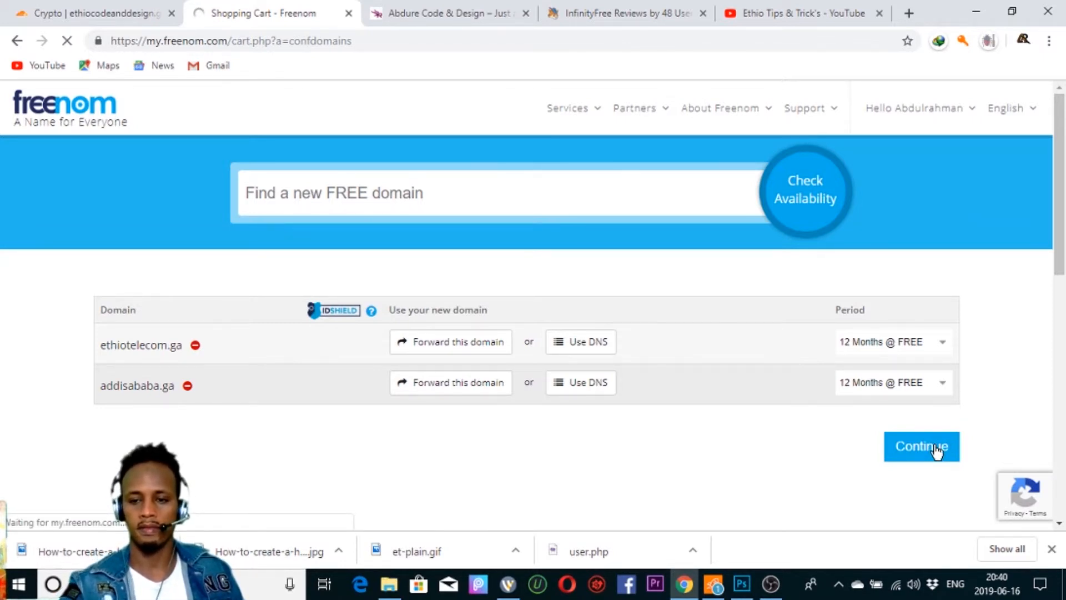
Step: Scroll the Review & Checkout page past the €0.00EUR summary and Your Details down to the terms checkbox
left_click(921, 446)
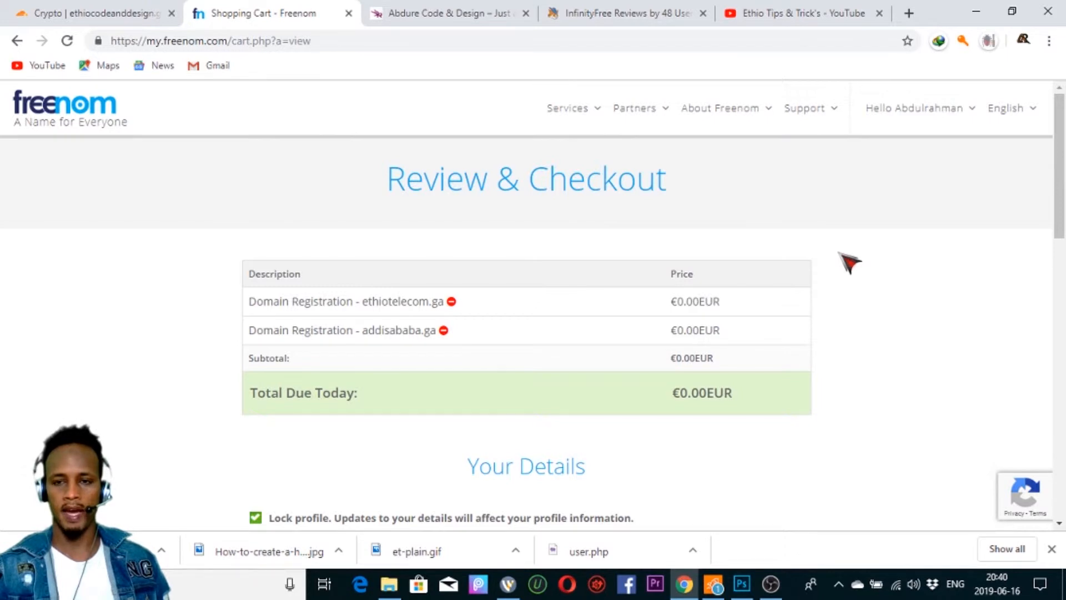
left_click(66, 41)
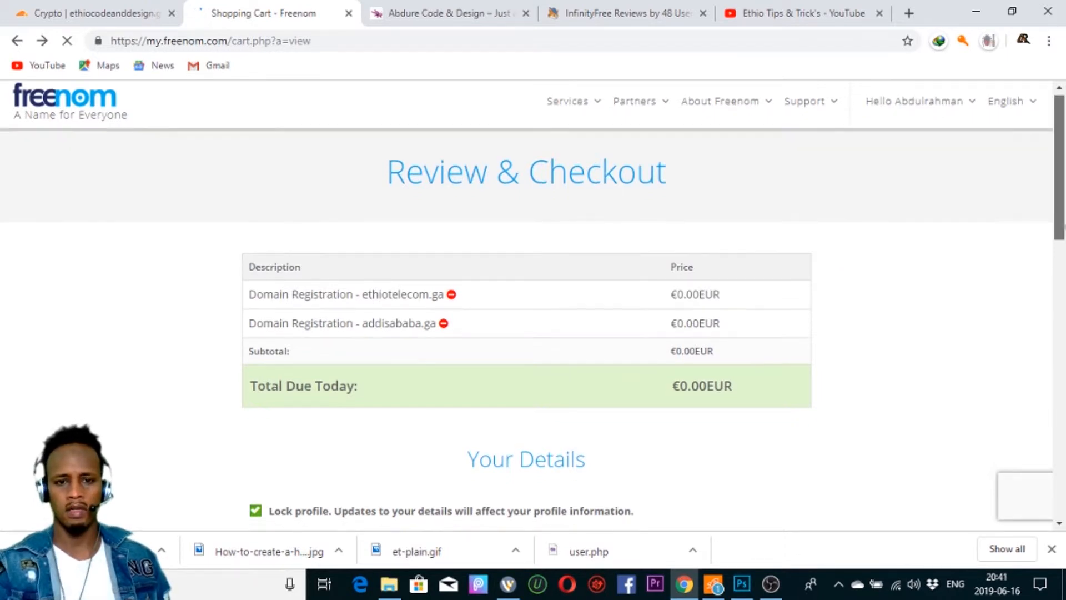
scroll("down", 3)
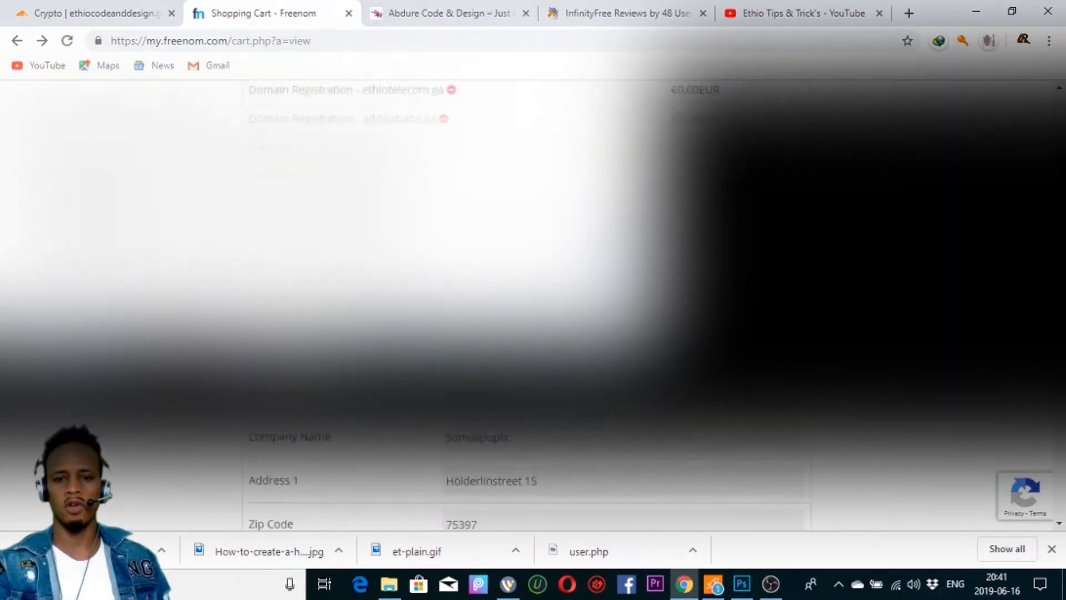
scroll("down", 3)
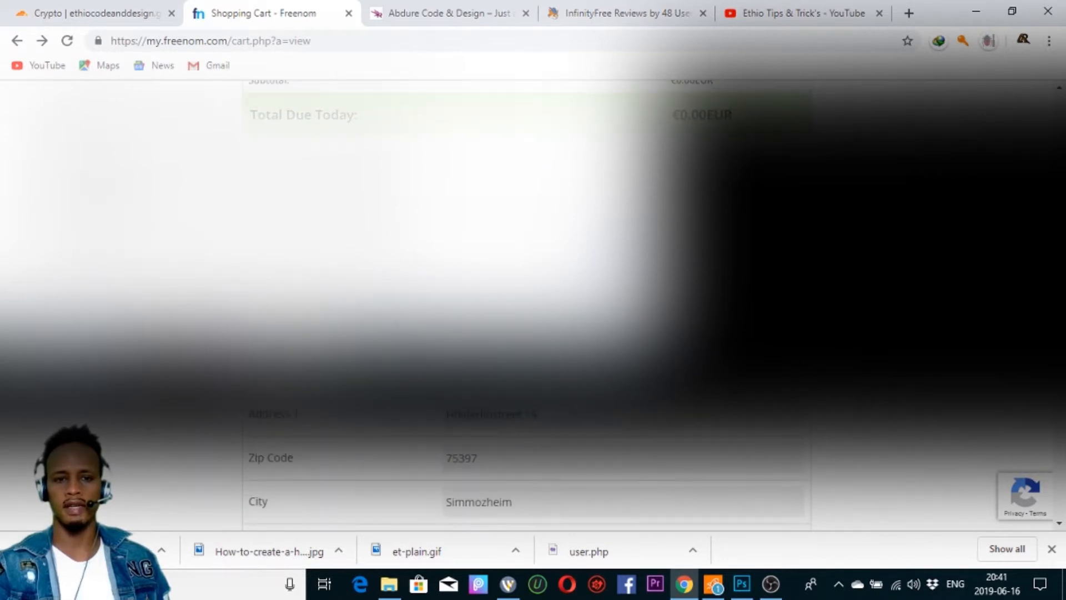
scroll("down", 3)
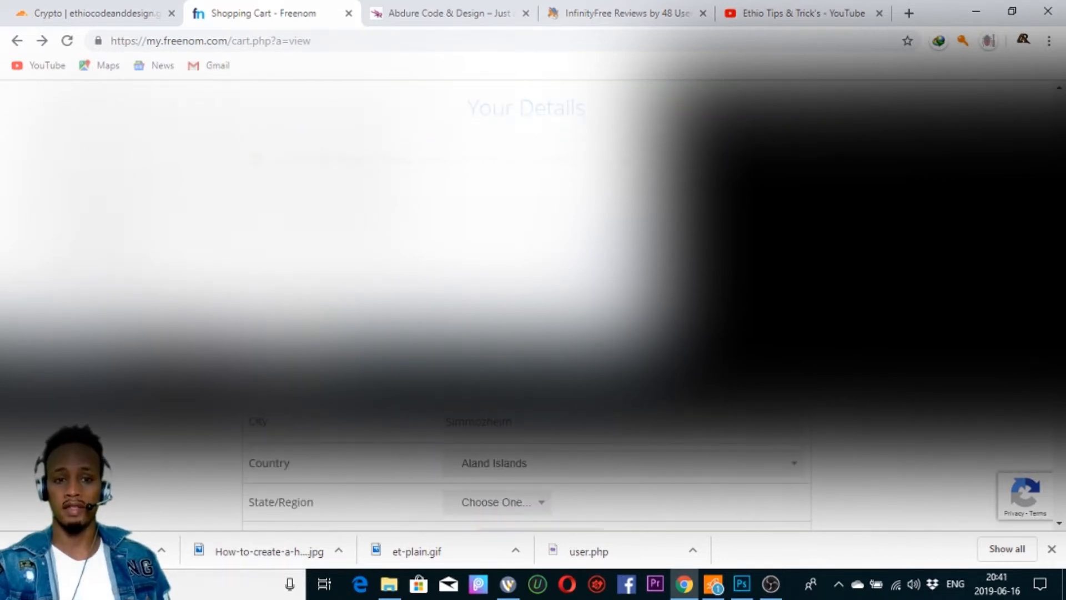
scroll("down", 3)
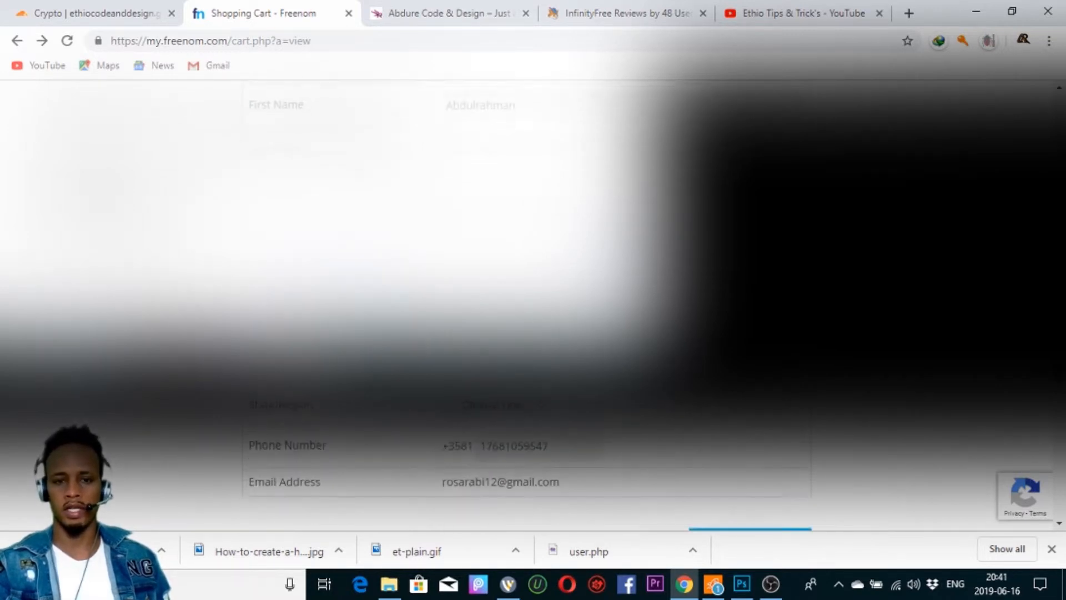
scroll("down", 3)
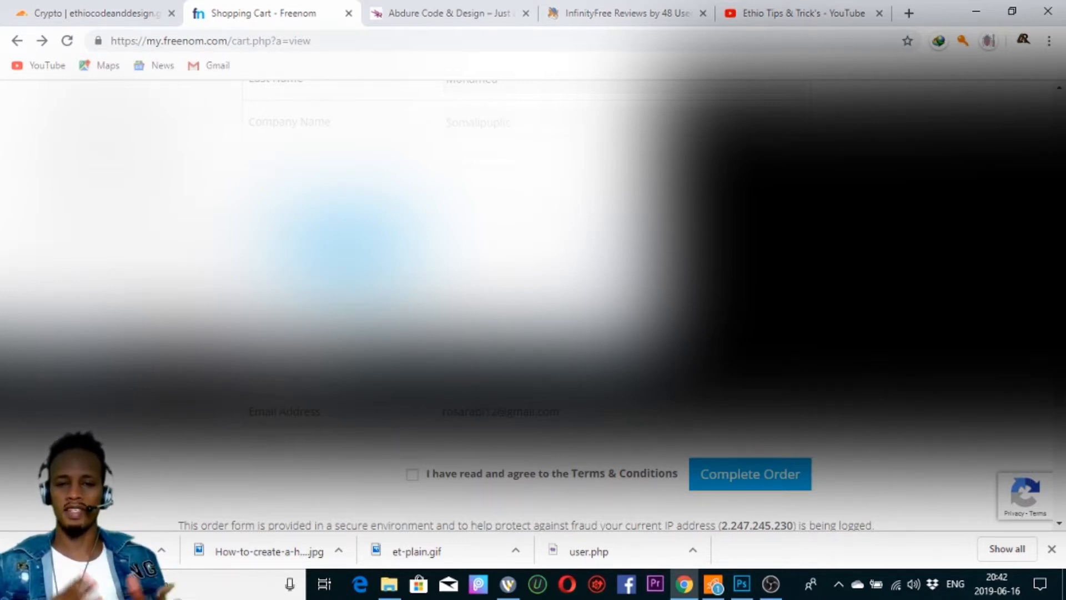
scroll("down", 3)
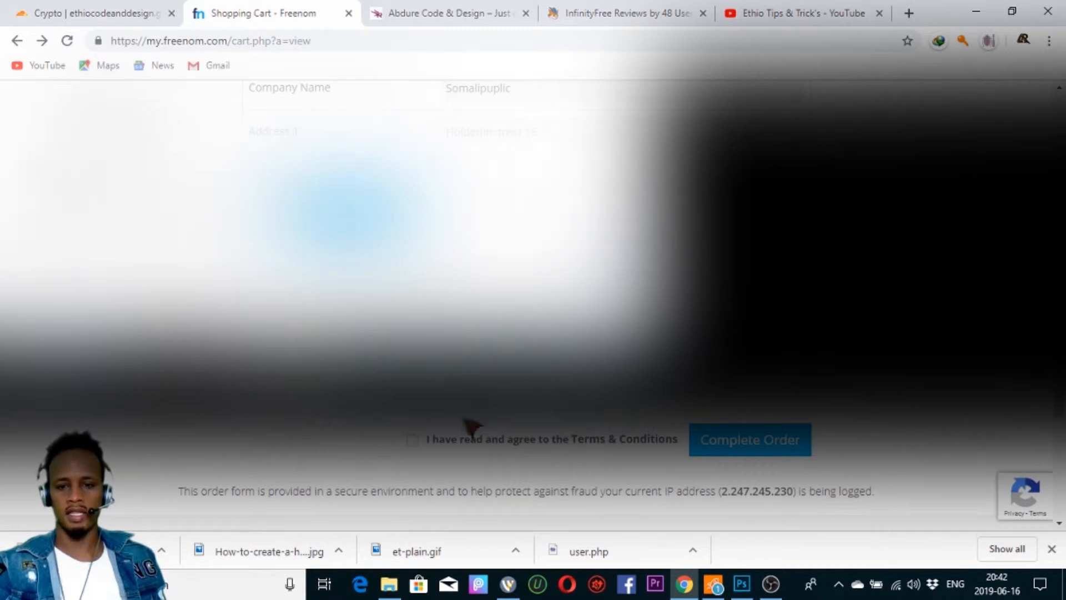
left_click(411, 440)
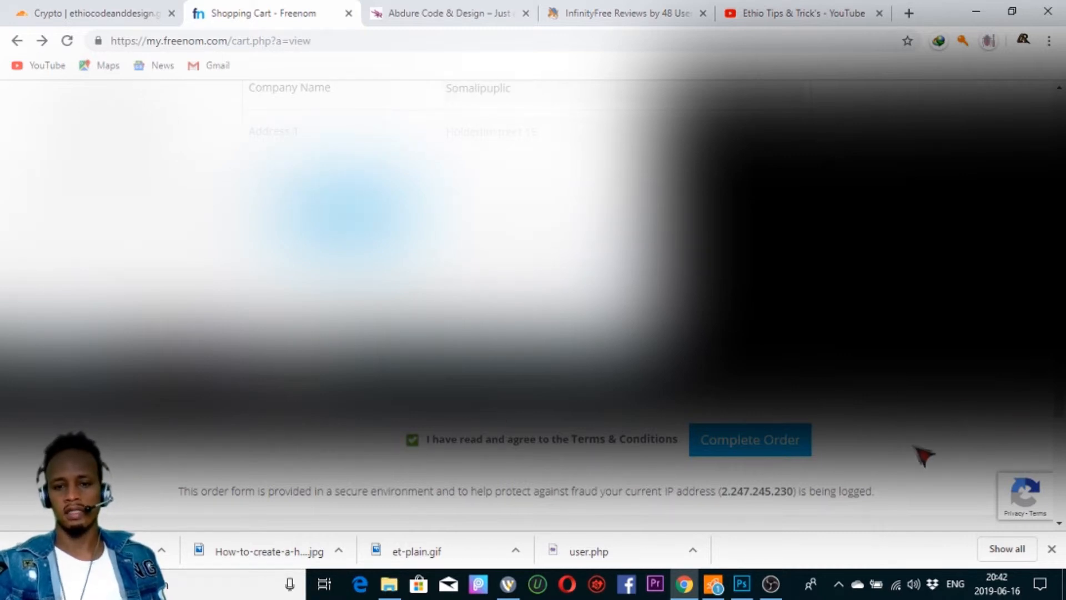
scroll("down", 3)
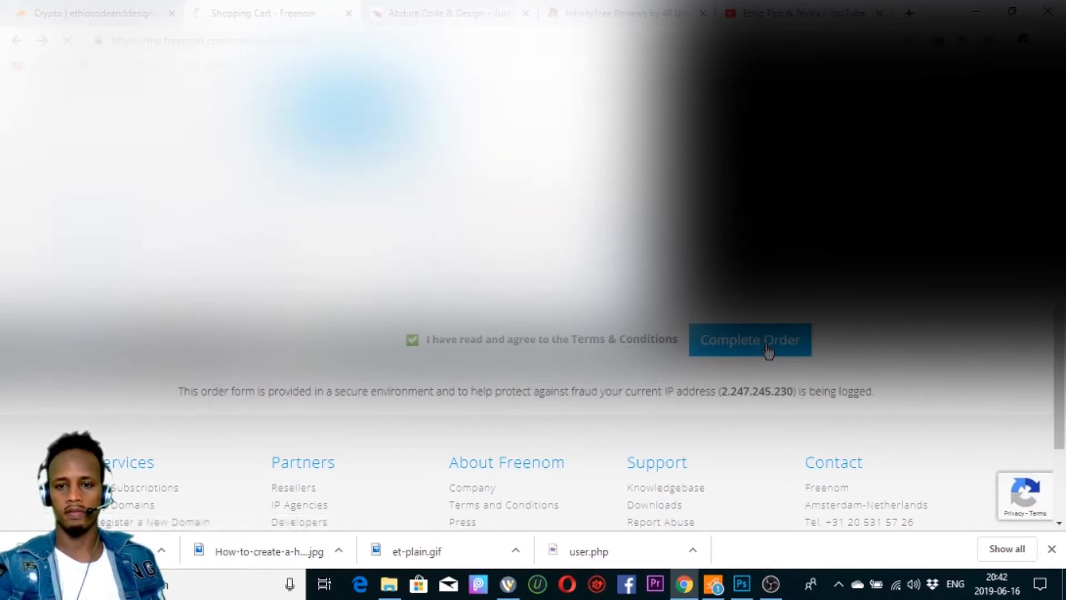
left_click(749, 340)
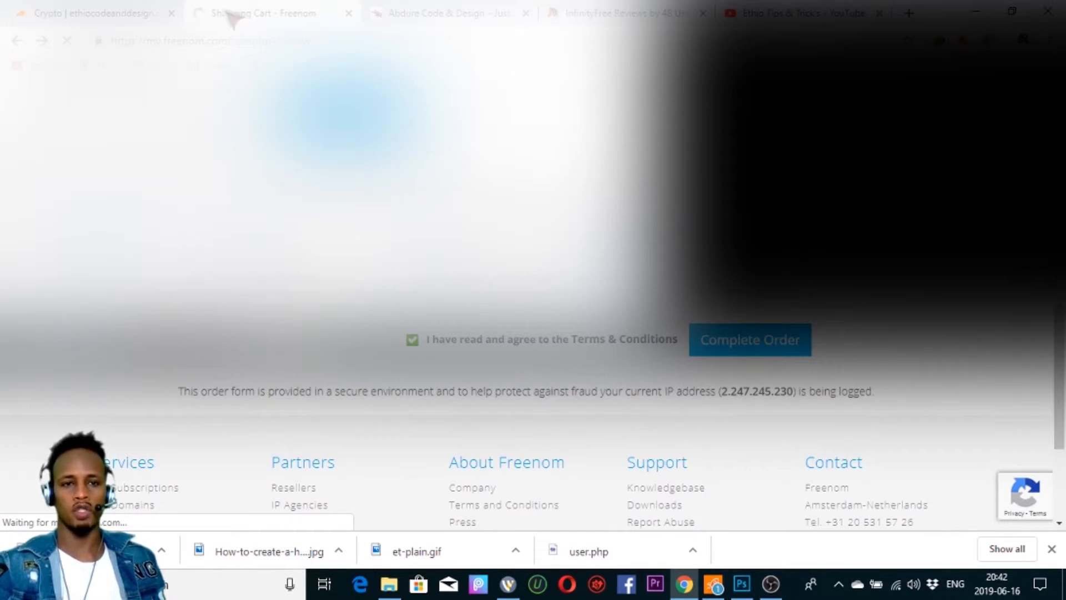
left_click(747, 340)
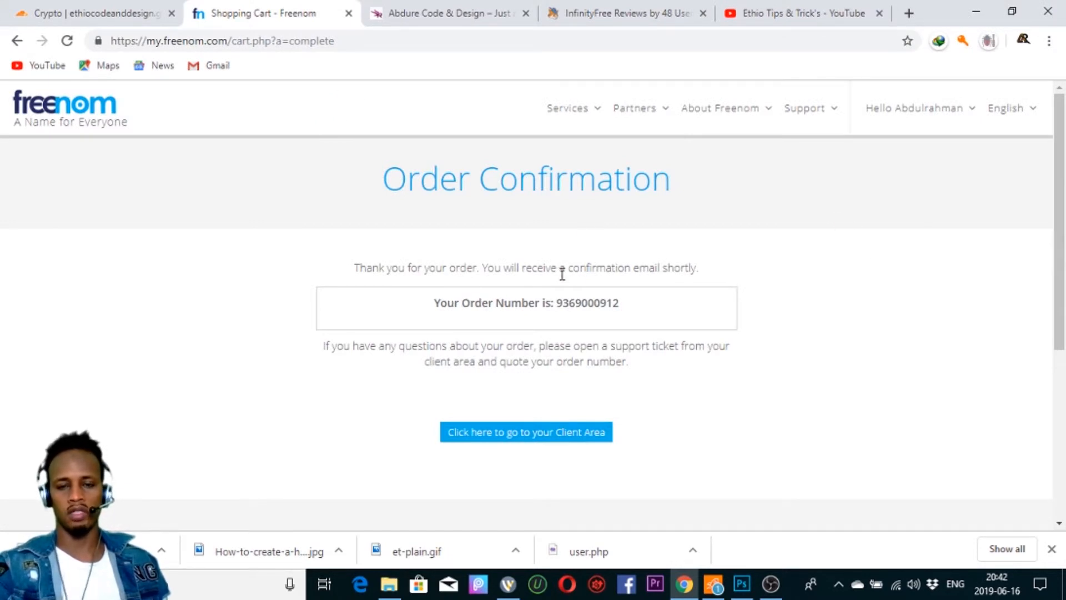
mouse_move(700, 290)
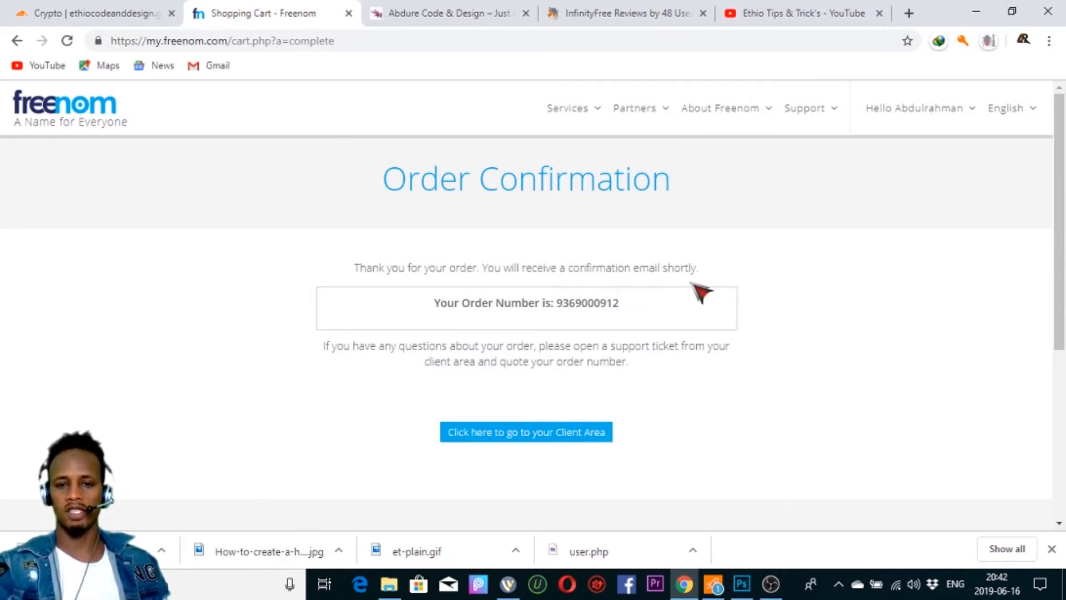
mouse_move(673, 319)
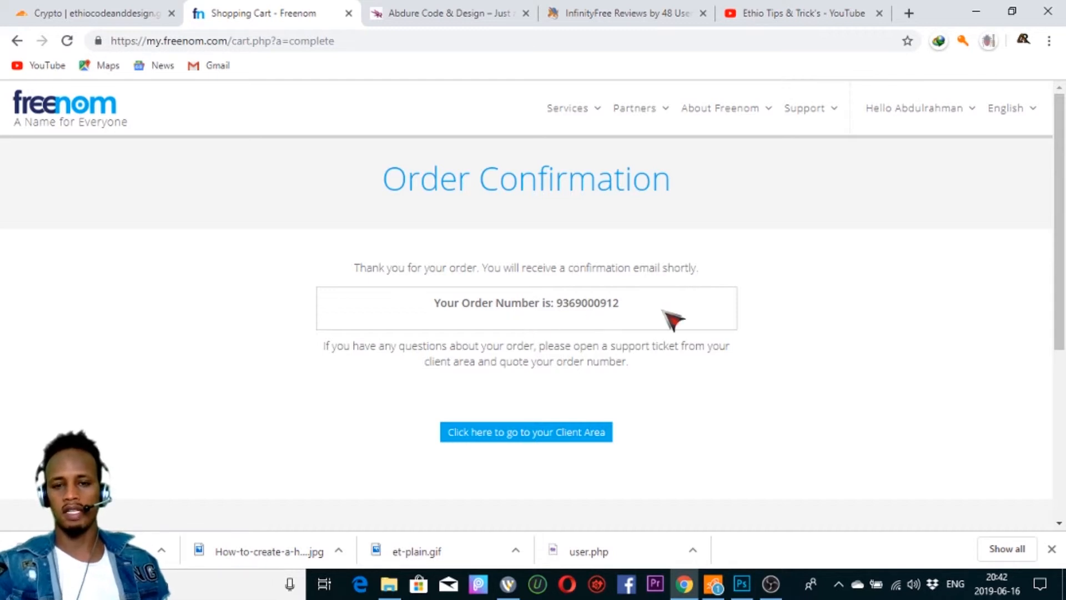
left_click(525, 431)
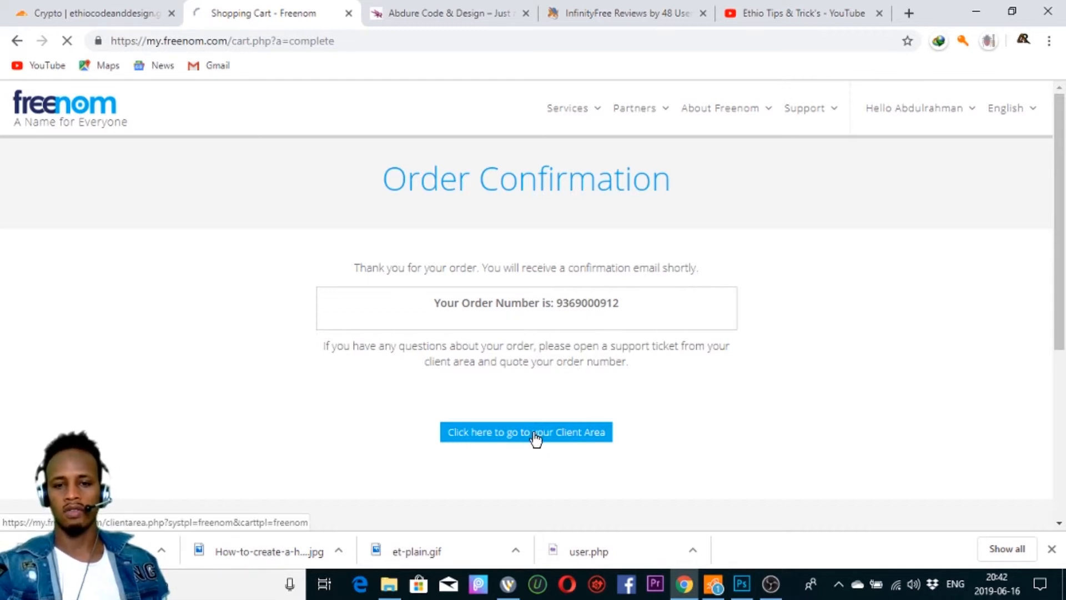
Step: Show My Domains with ethiotelecom.ga and addisababa.ga listed among ten active free domains
left_click(525, 432)
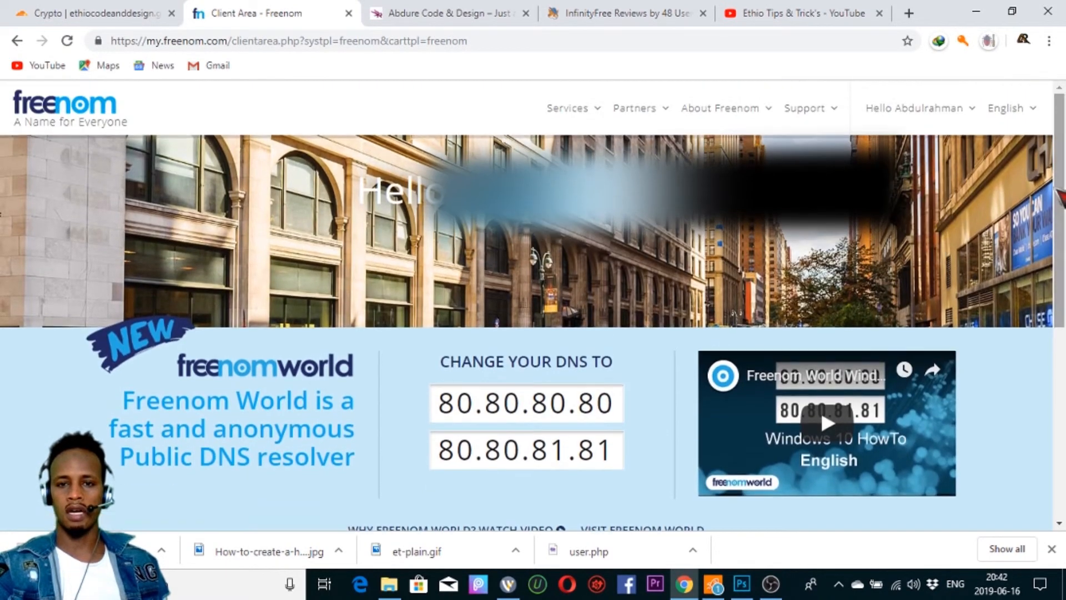
left_click(567, 108)
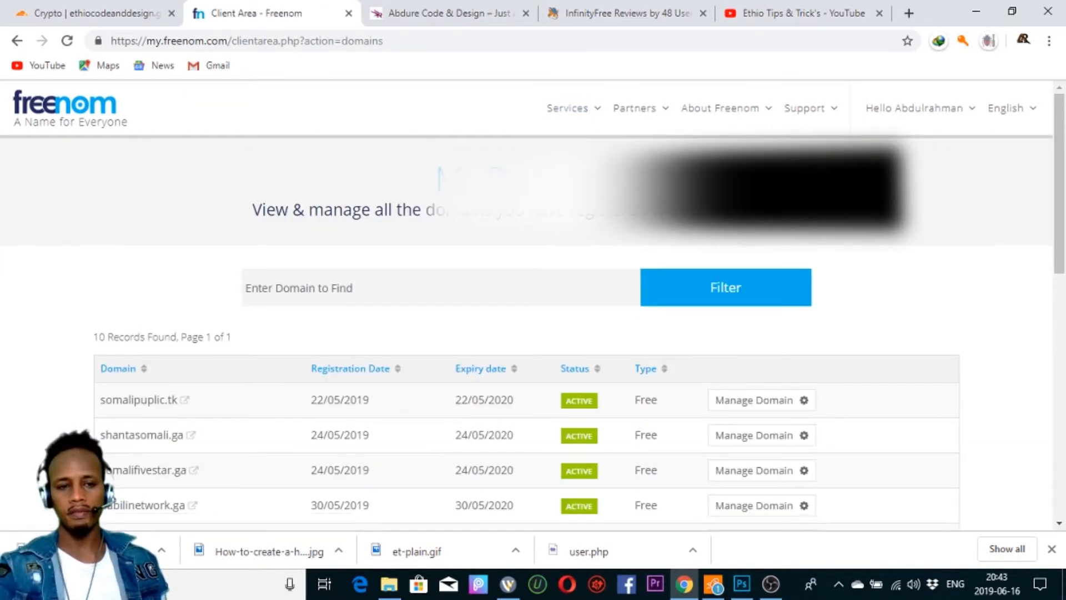
scroll("down", 3)
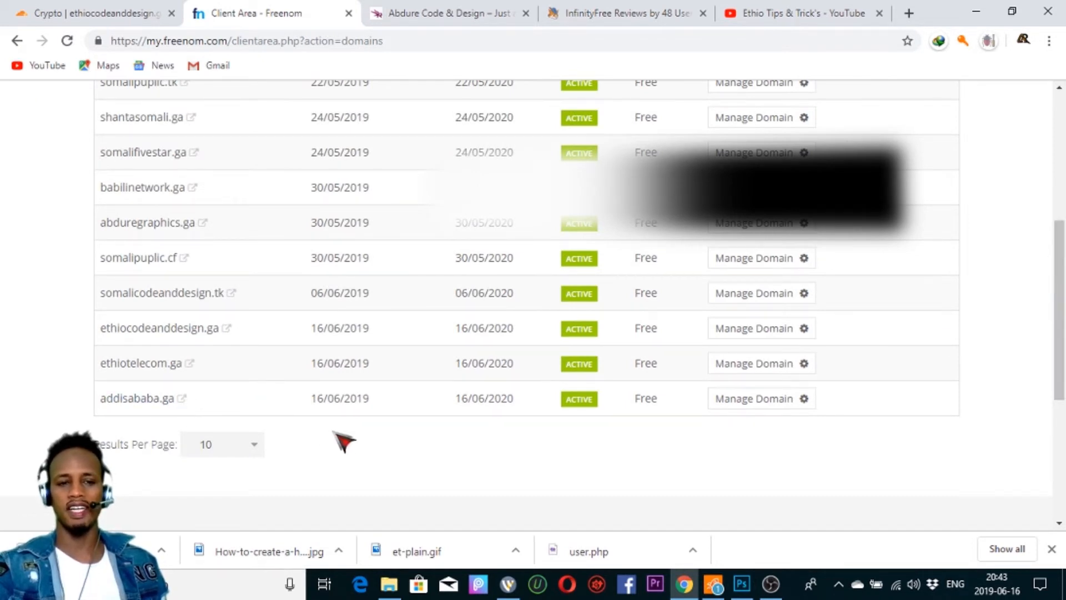
mouse_move(670, 407)
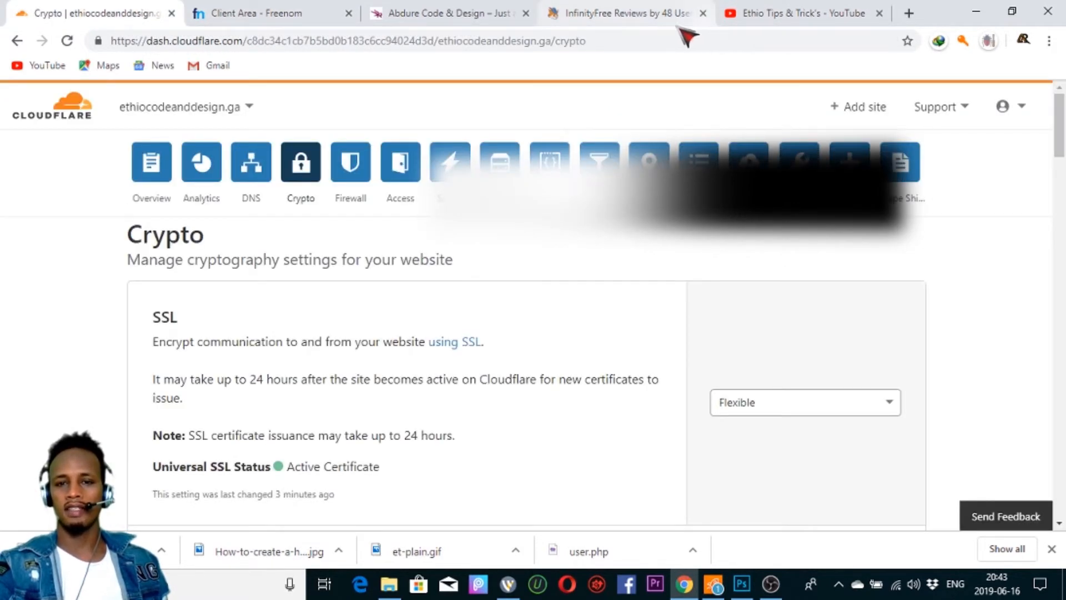
Step: Switch via the YouTube tab back to the Freenom domains tab, then start a new blank tab
left_click(801, 13)
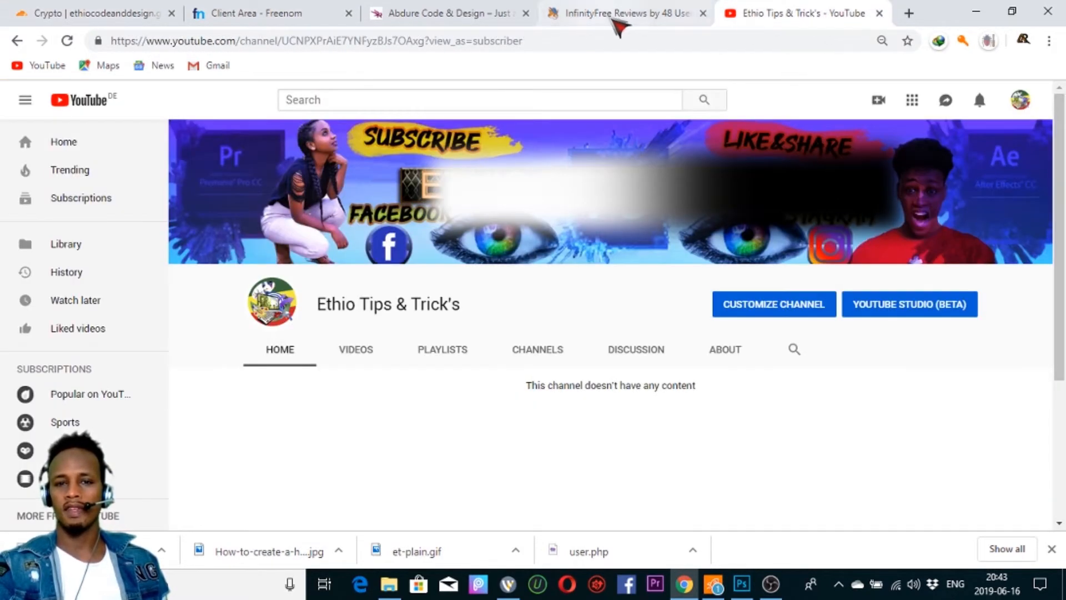
left_click(269, 14)
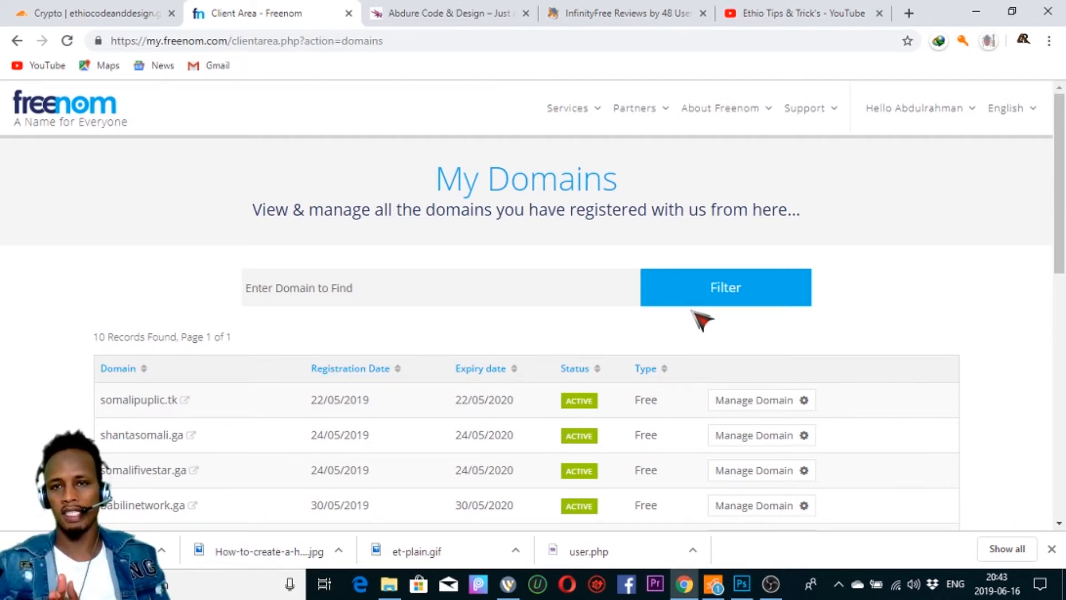
left_click(908, 13)
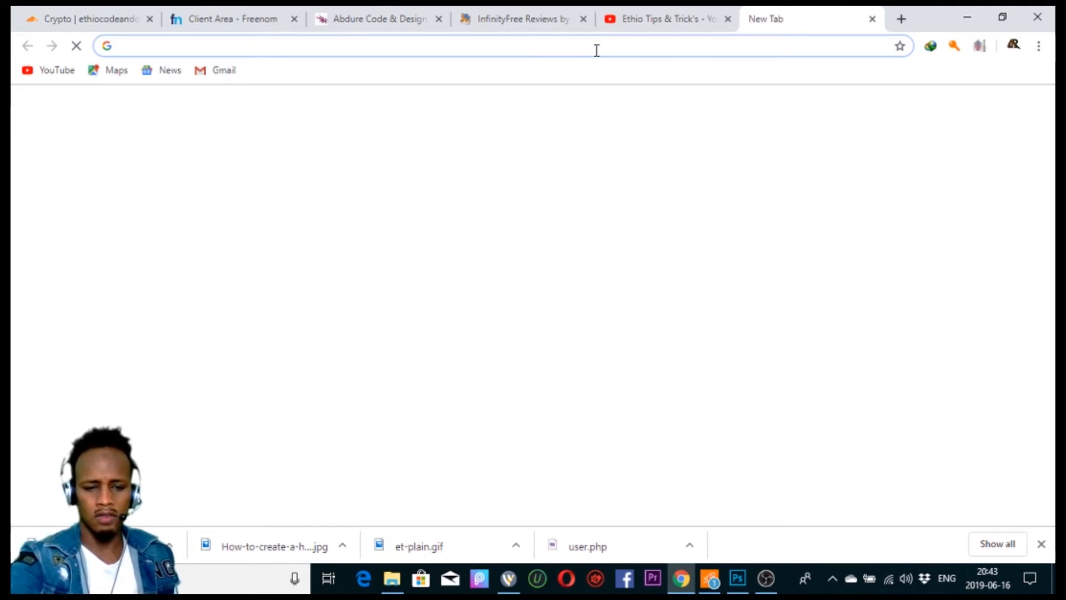
Step: Search Google for 'web hosting' and dismiss the 'Translate this page?' prompt
type("webho&aqs=chrome.2.69i57j0l5.4306j0j7&sourceid=chrome&ie=UT...")
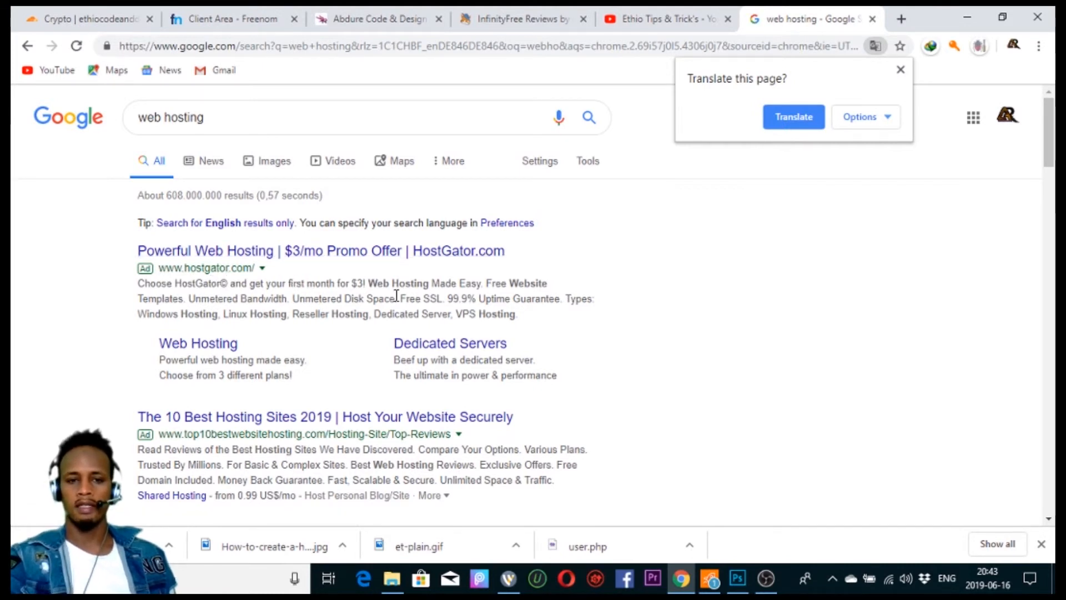
mouse_move(910, 101)
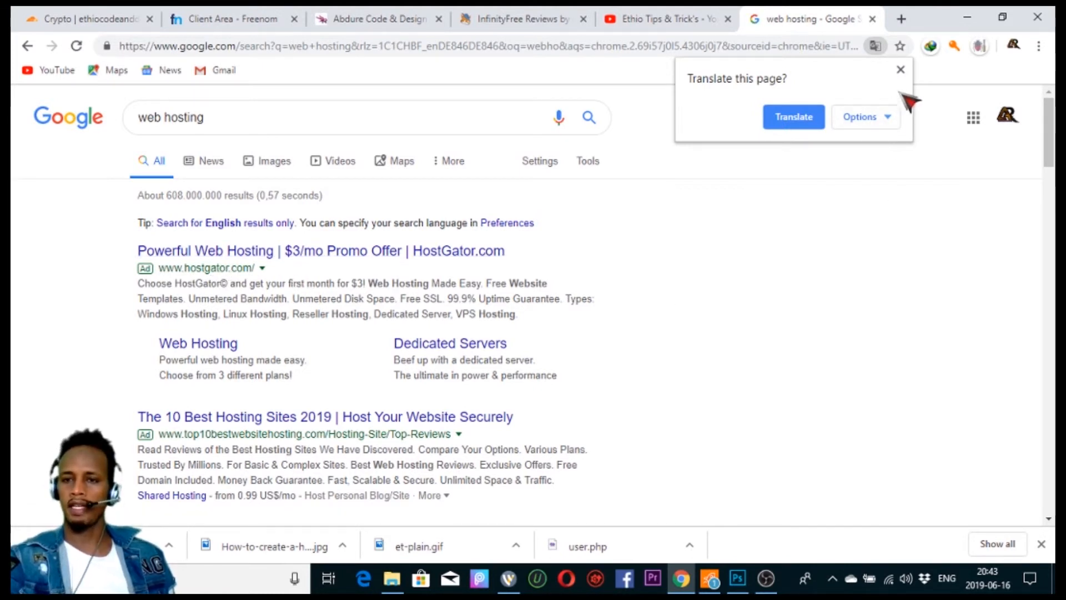
left_click(900, 69)
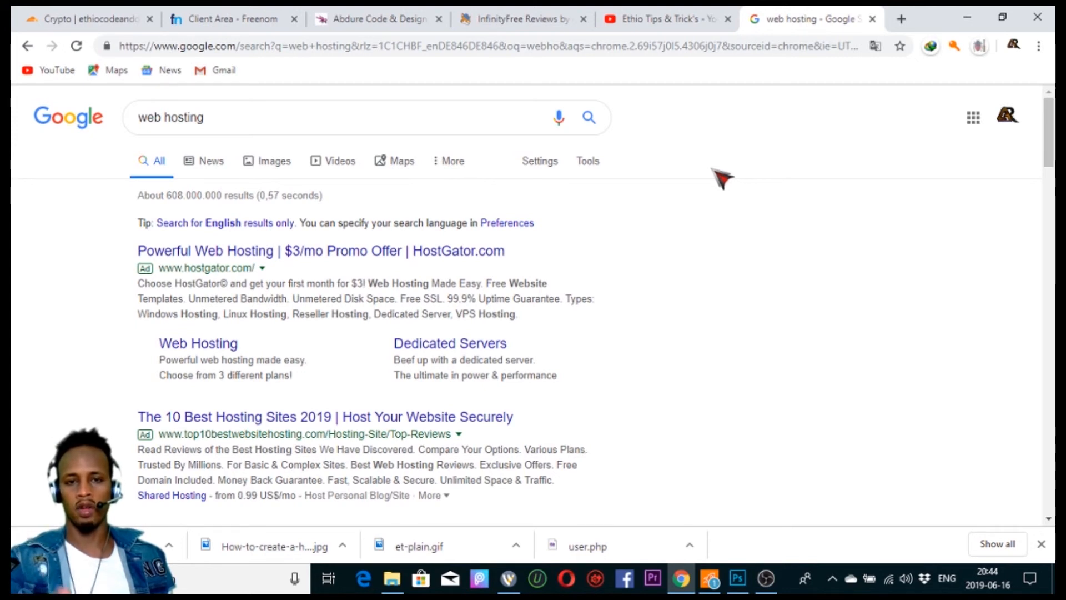
mouse_move(655, 420)
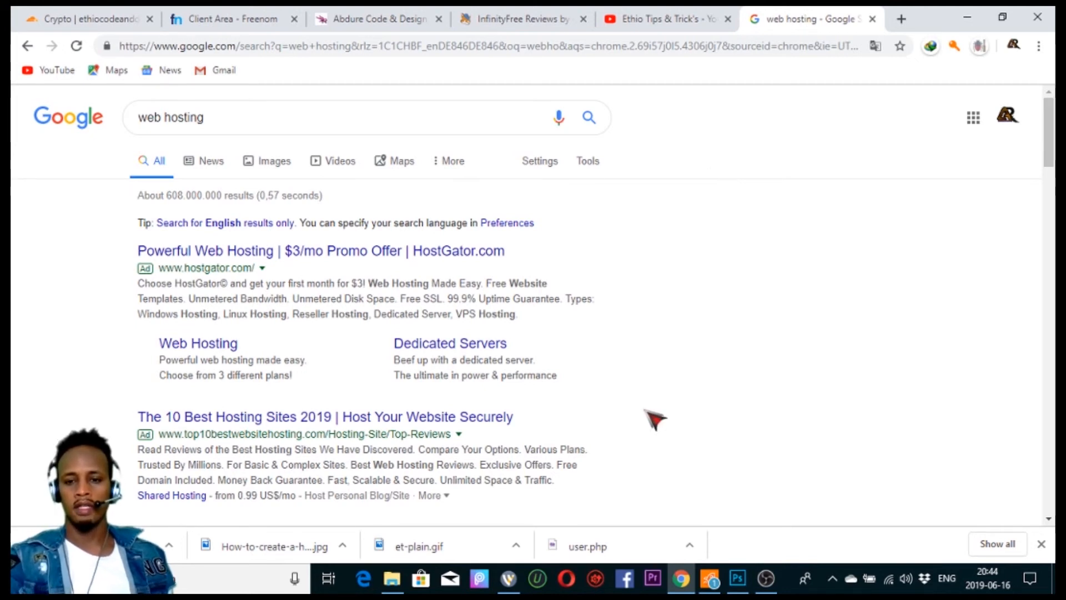